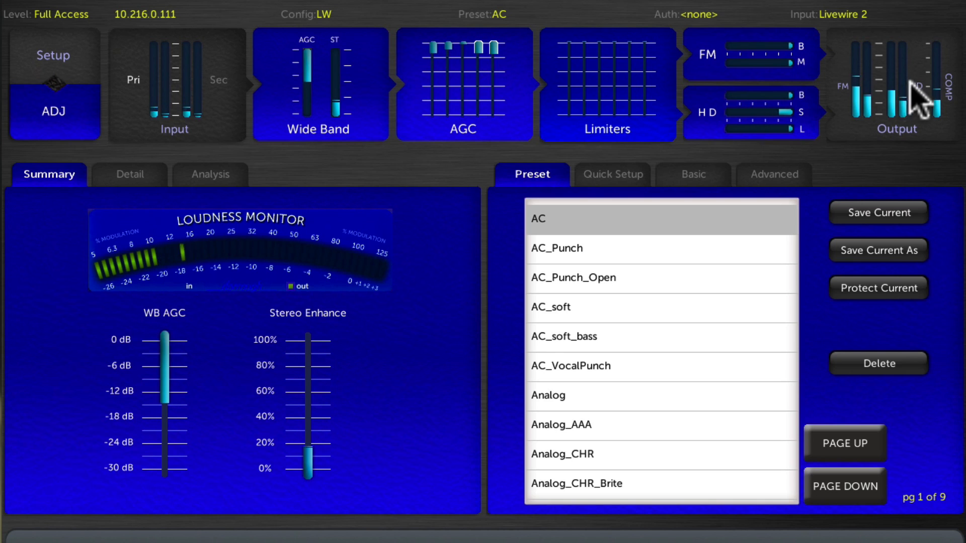
mouse_move(171, 59)
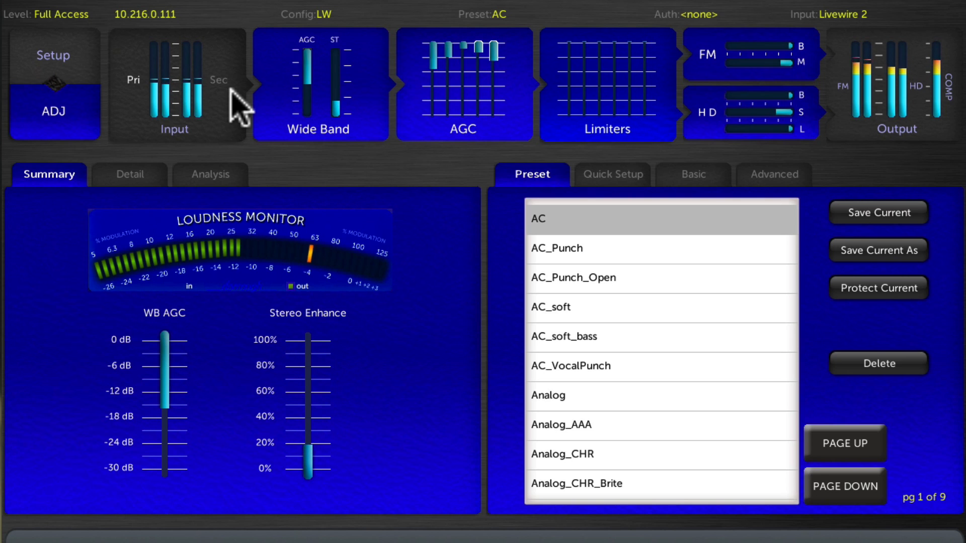
Review the input section, keeping input mode at Stereo and polarity inversion at None.
left_click(176, 85)
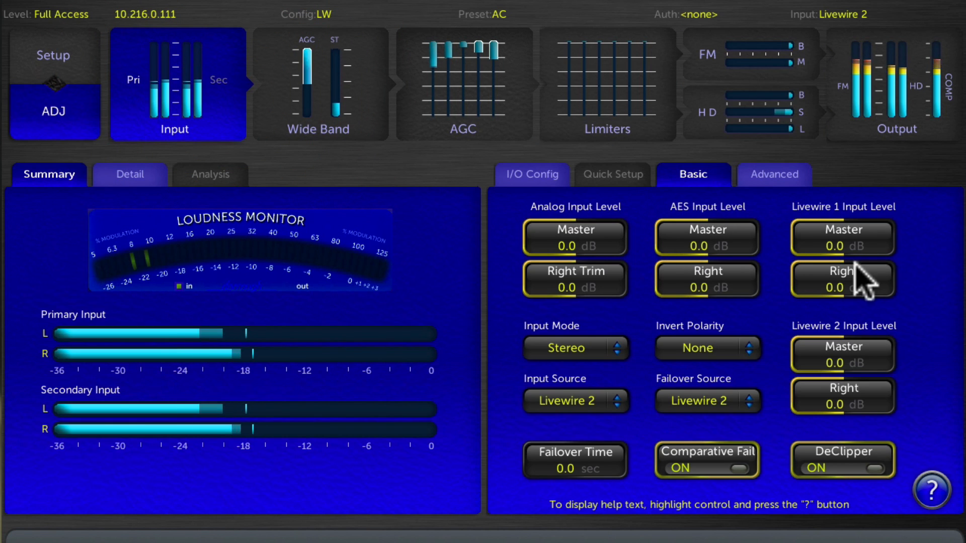
mouse_move(599, 362)
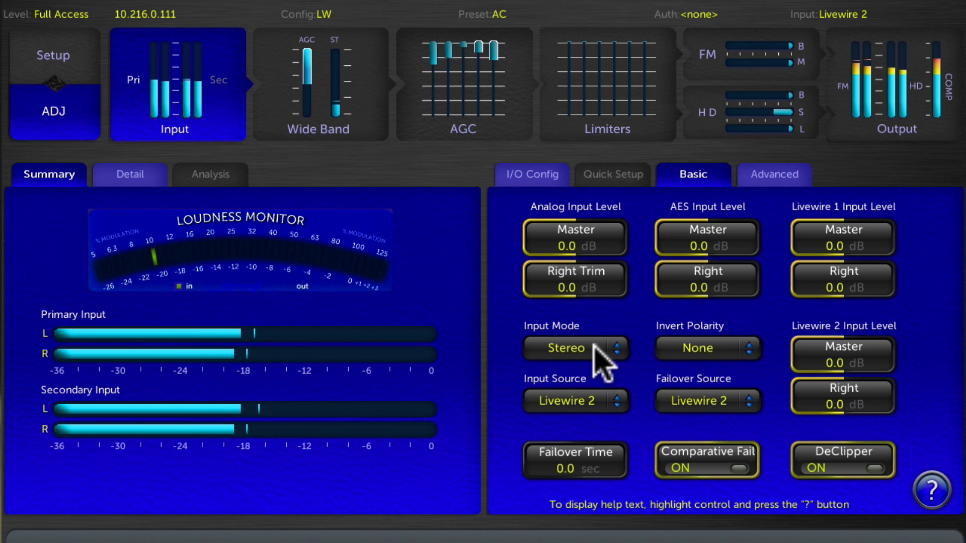
left_click(574, 348)
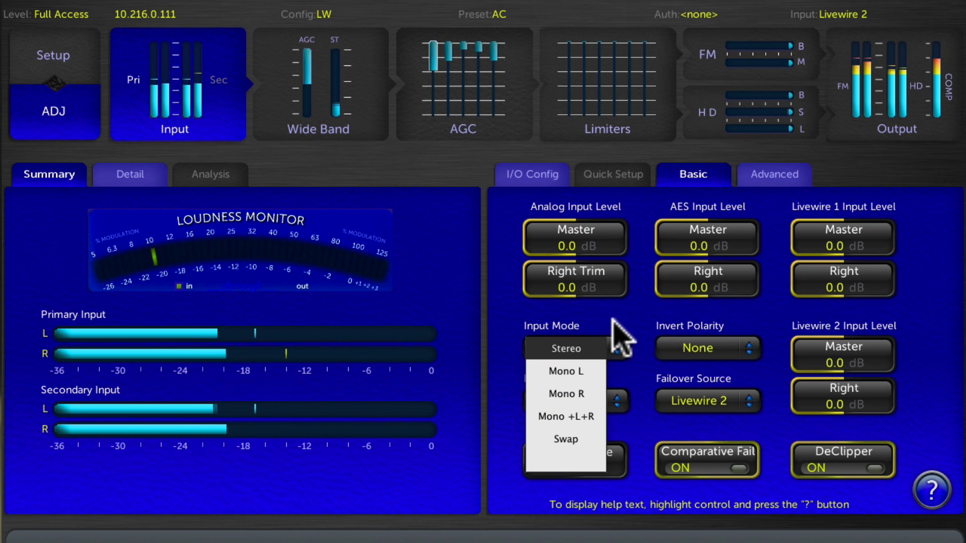
left_click(564, 348)
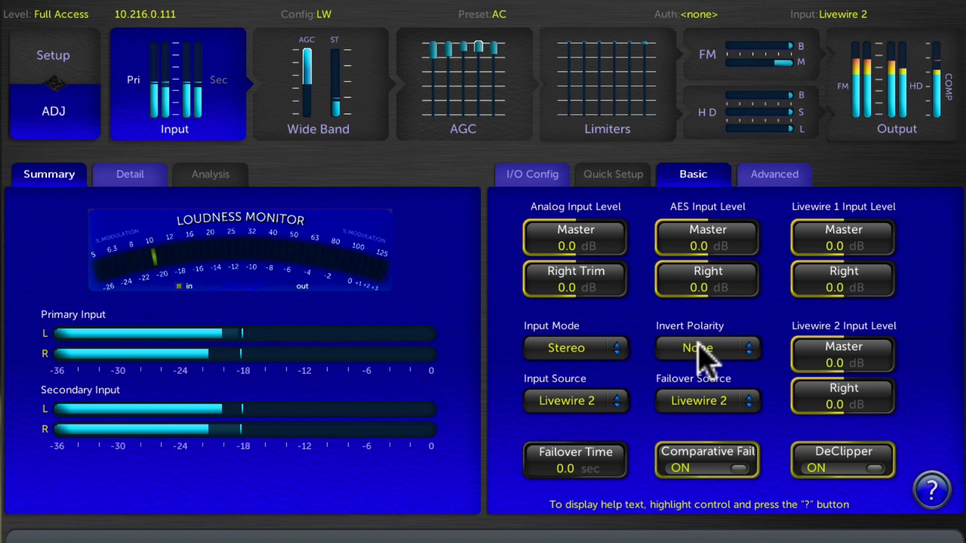
left_click(707, 348)
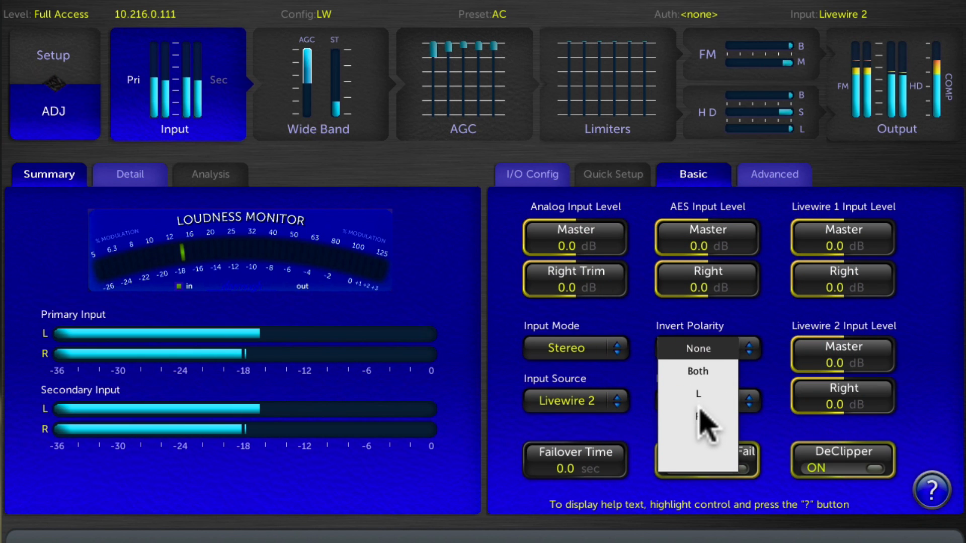
left_click(697, 348)
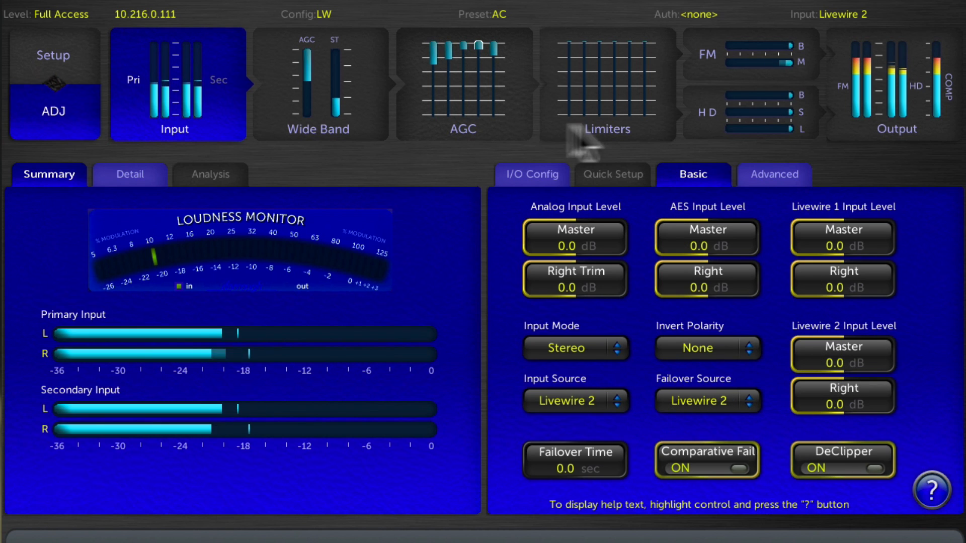
mouse_move(792, 197)
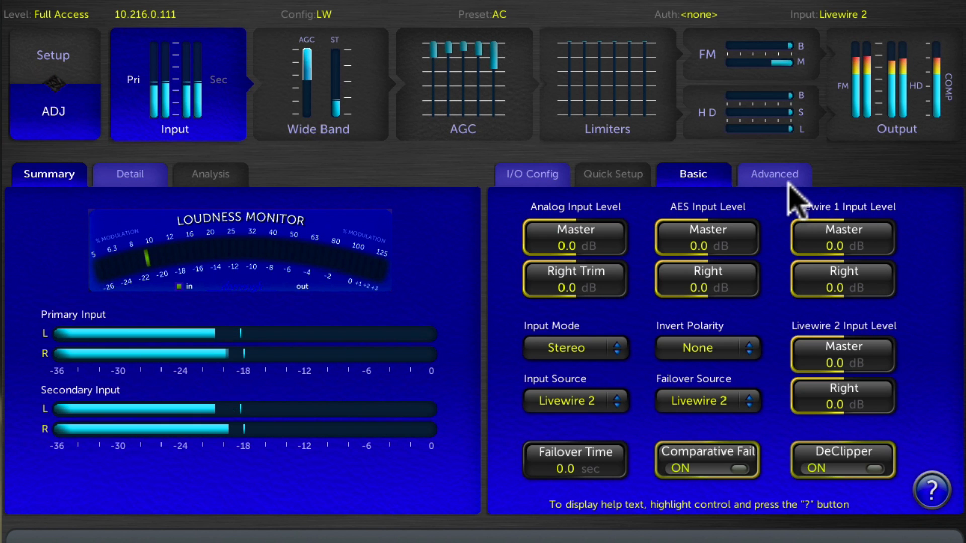
Check the advanced input patch settings, then bring up the Wide Band AGC settings.
left_click(774, 175)
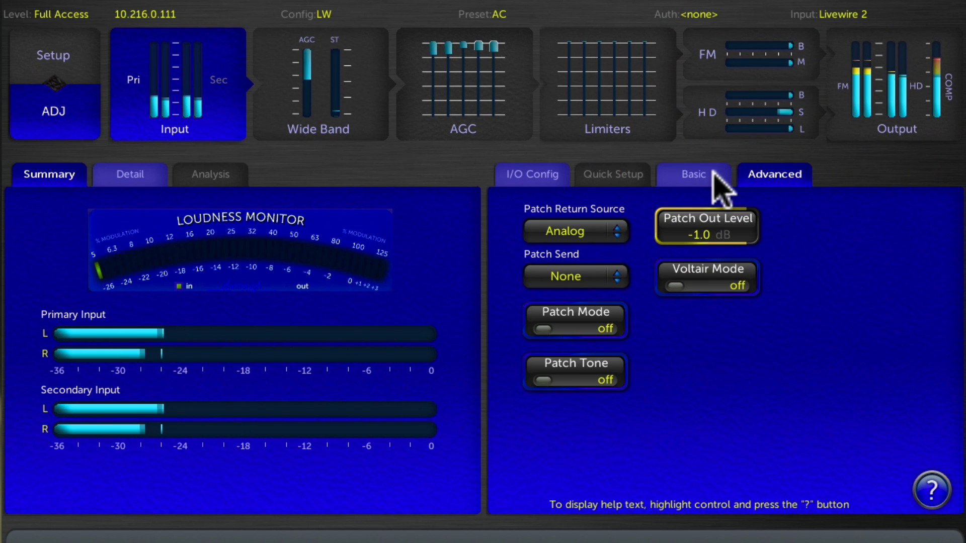
left_click(692, 174)
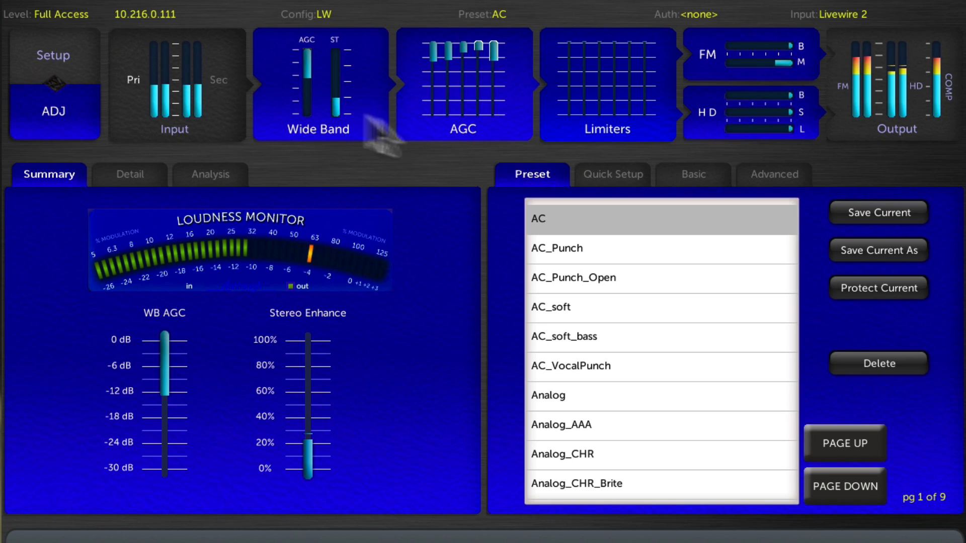
mouse_move(592, 400)
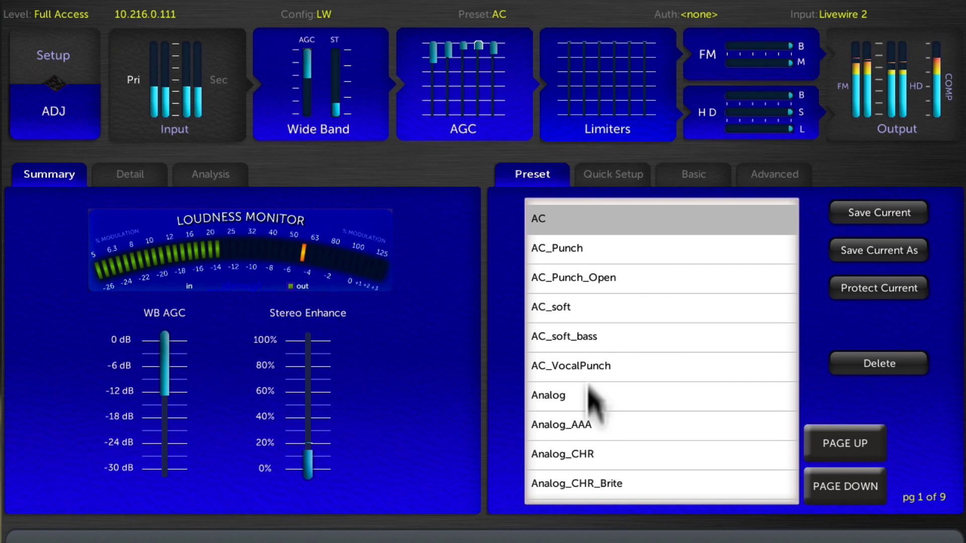
mouse_move(711, 216)
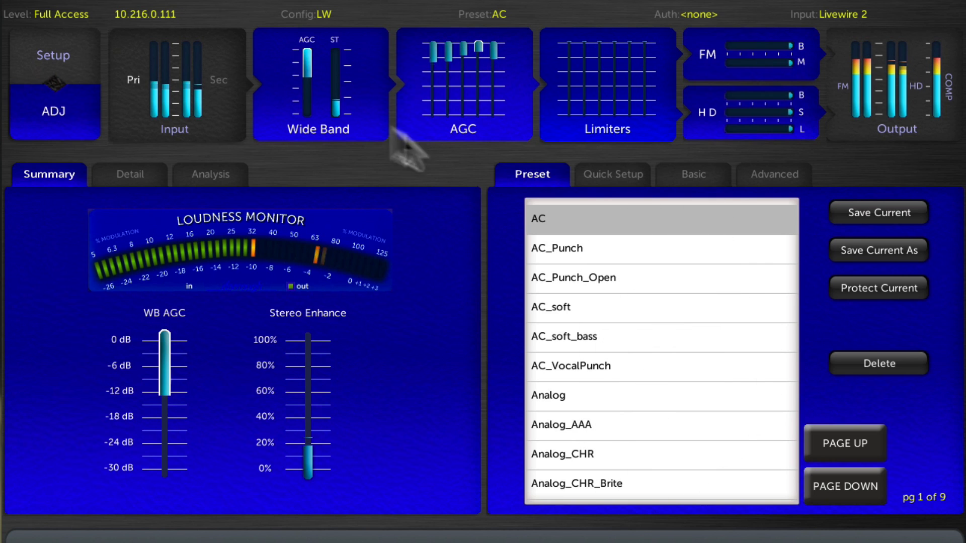
left_click(694, 174)
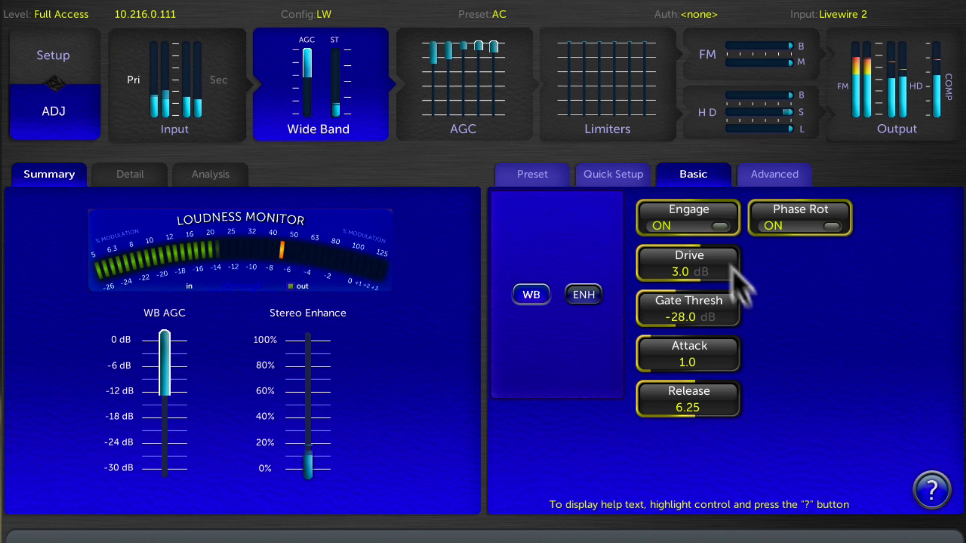
mouse_move(456, 86)
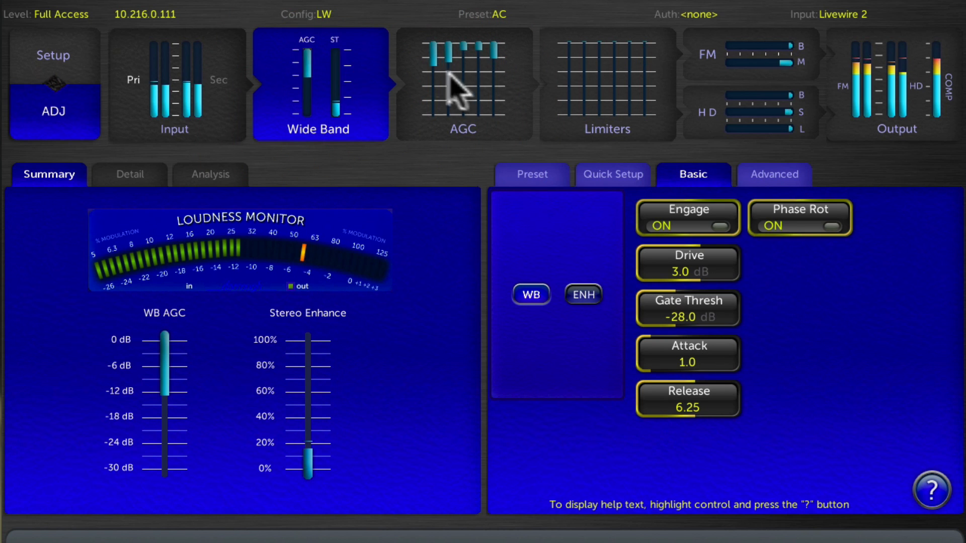
left_click(463, 85)
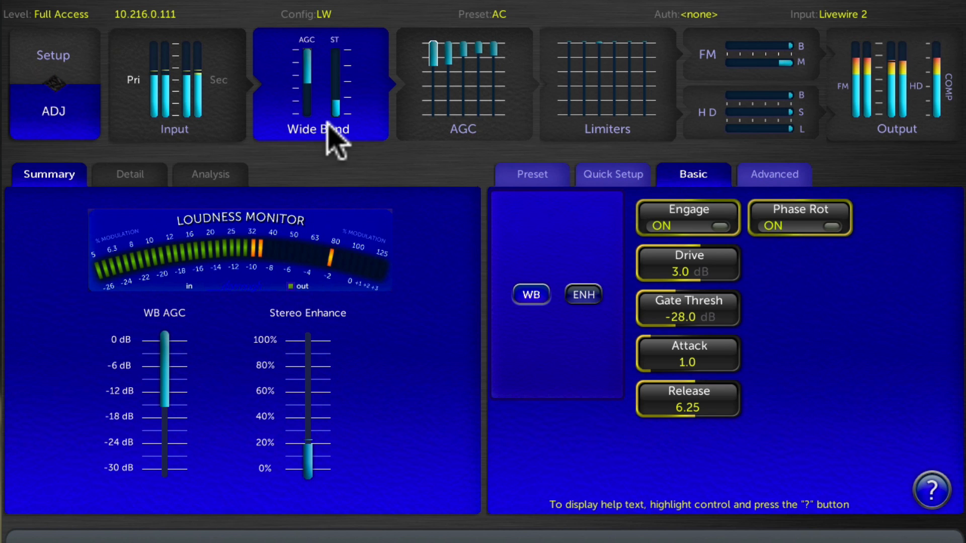
Move from the multiband AGC settings to the multiband limiter settings.
left_click(463, 85)
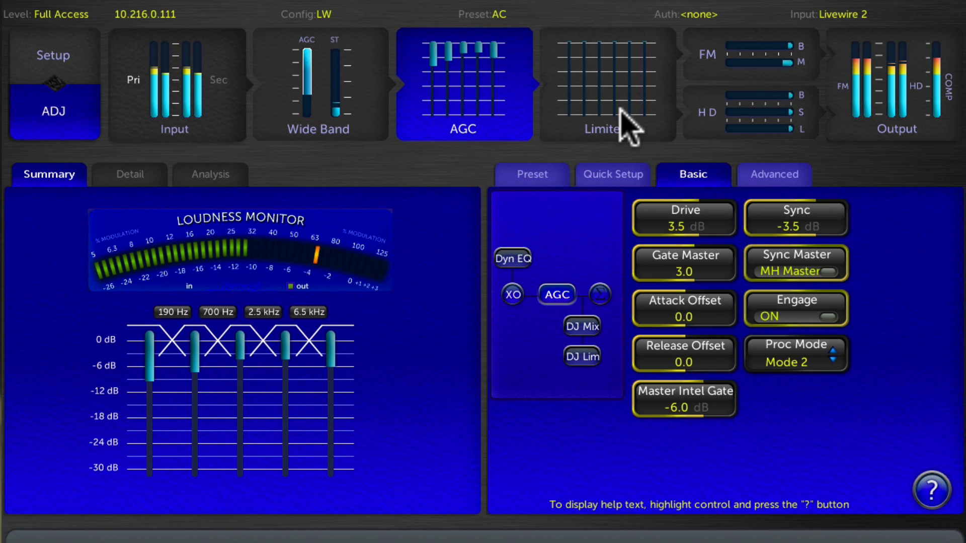
left_click(607, 83)
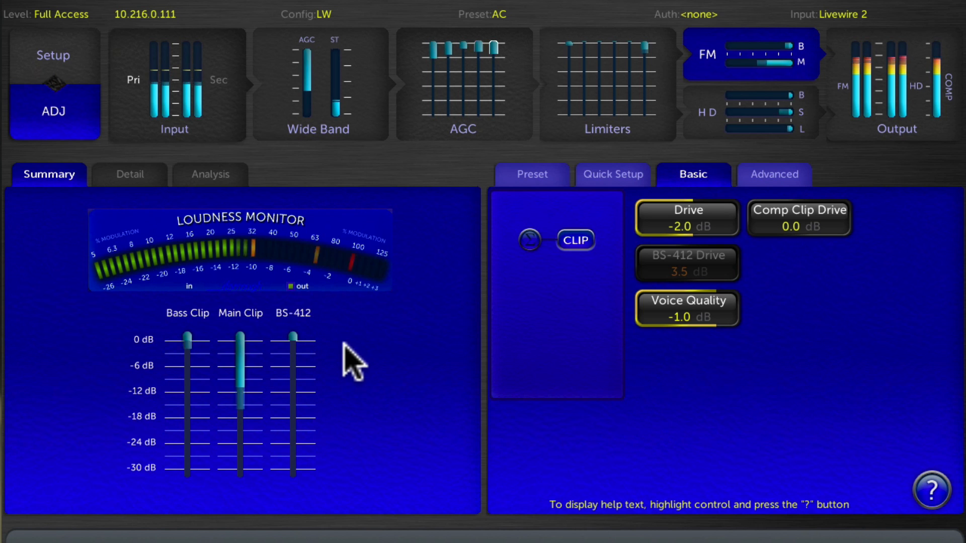
mouse_move(733, 290)
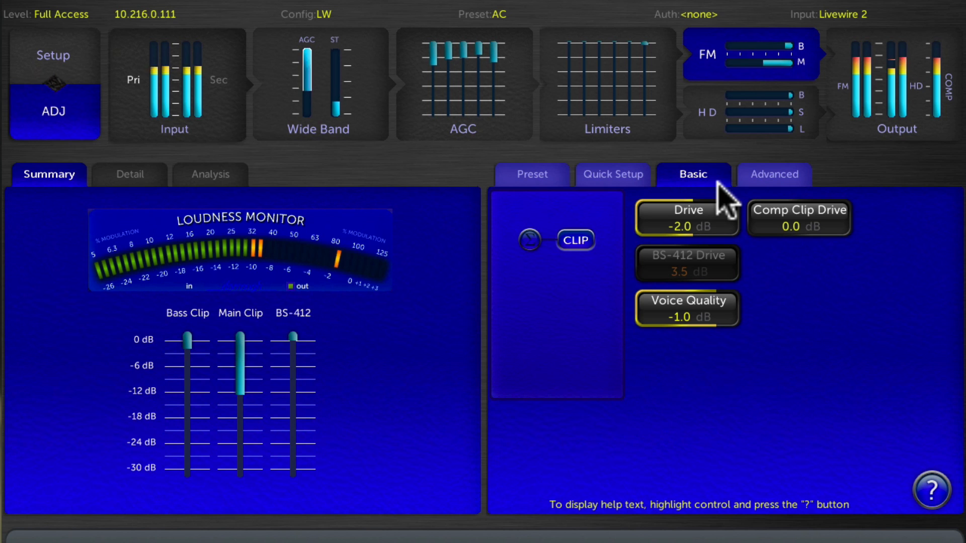
mouse_move(718, 139)
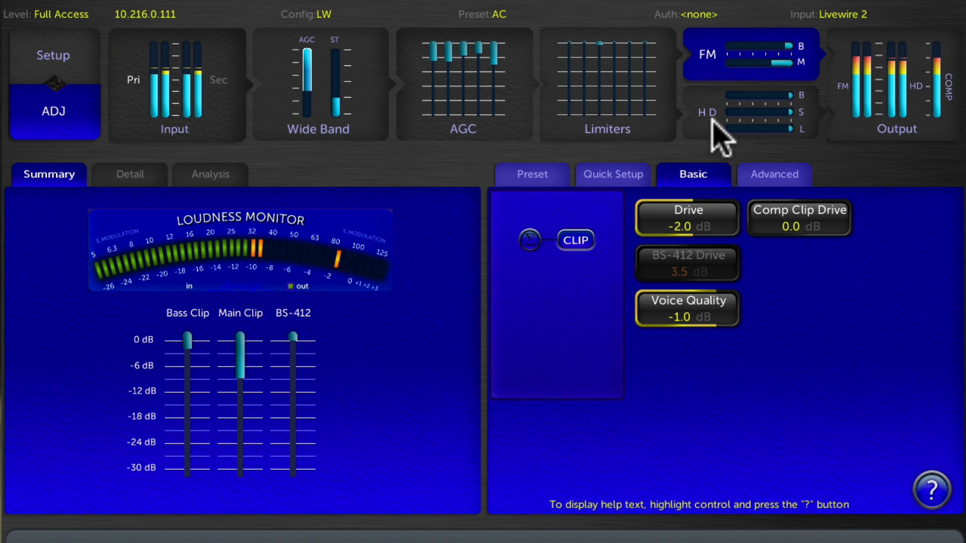
Open the HD stage, view Sensus, then bass clipper (5.5 smooth, -3.0 dB threshold).
left_click(715, 112)
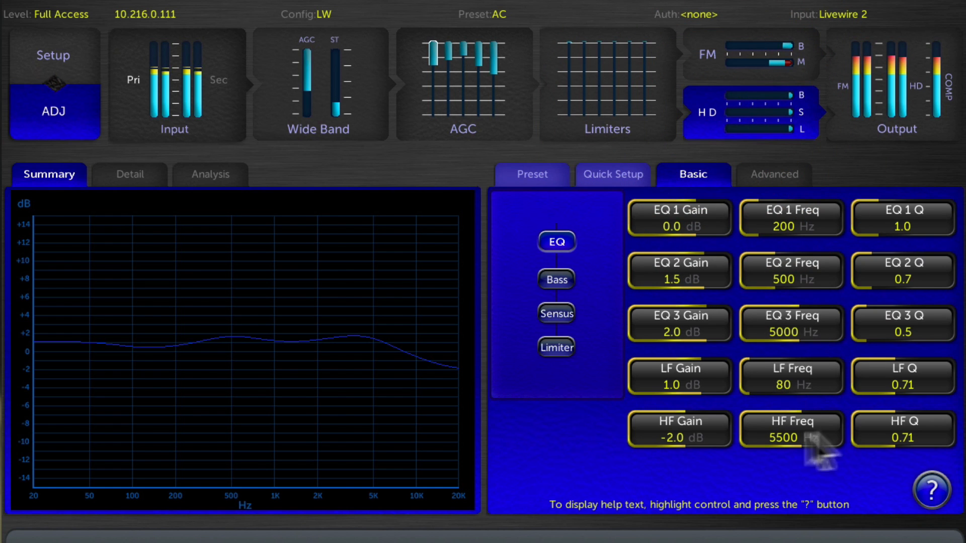
mouse_move(458, 394)
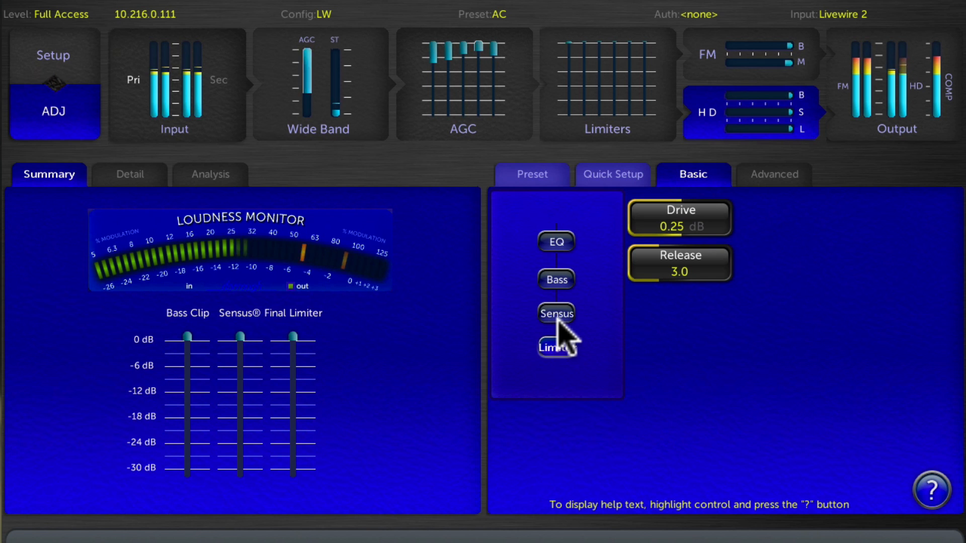
left_click(555, 313)
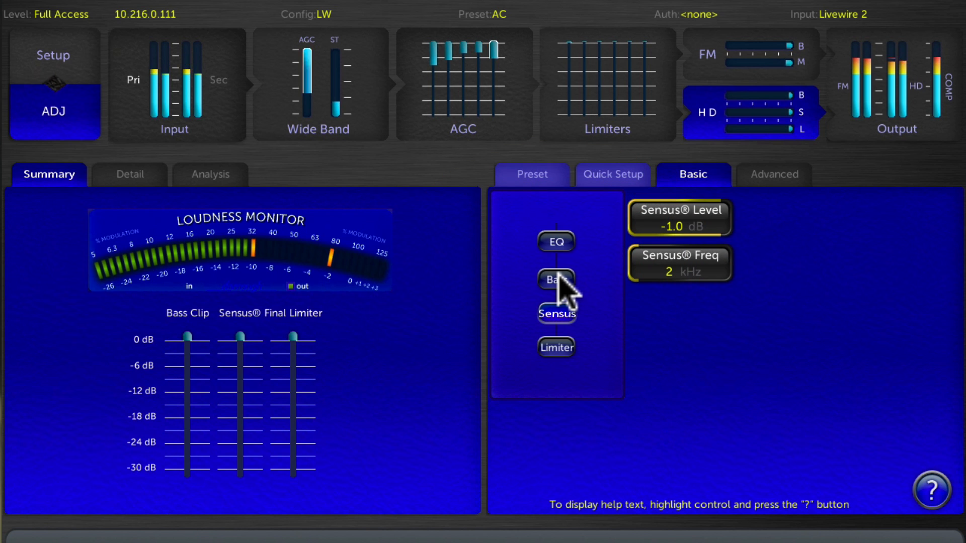
left_click(555, 280)
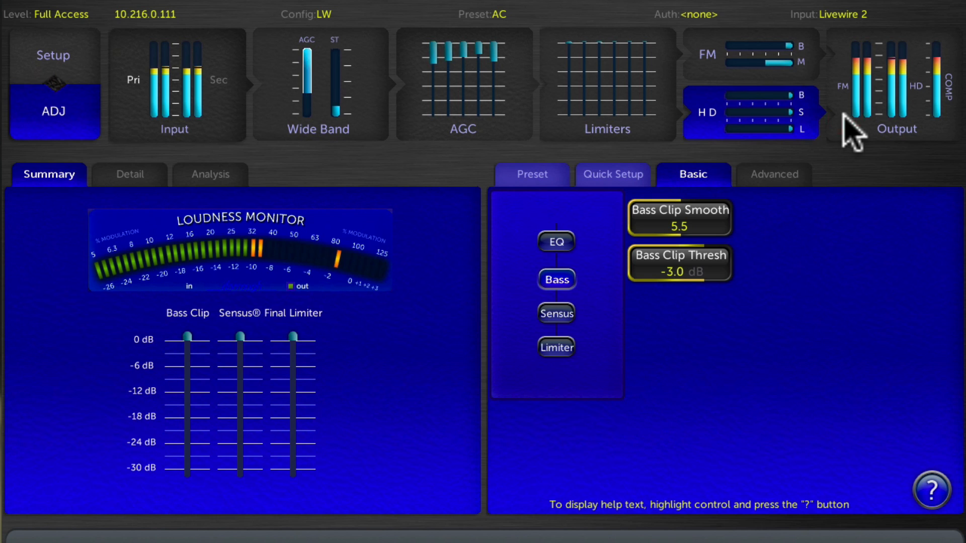
Open the Output section, review AES/EBU levels, and view the FM headphone output selection.
left_click(894, 86)
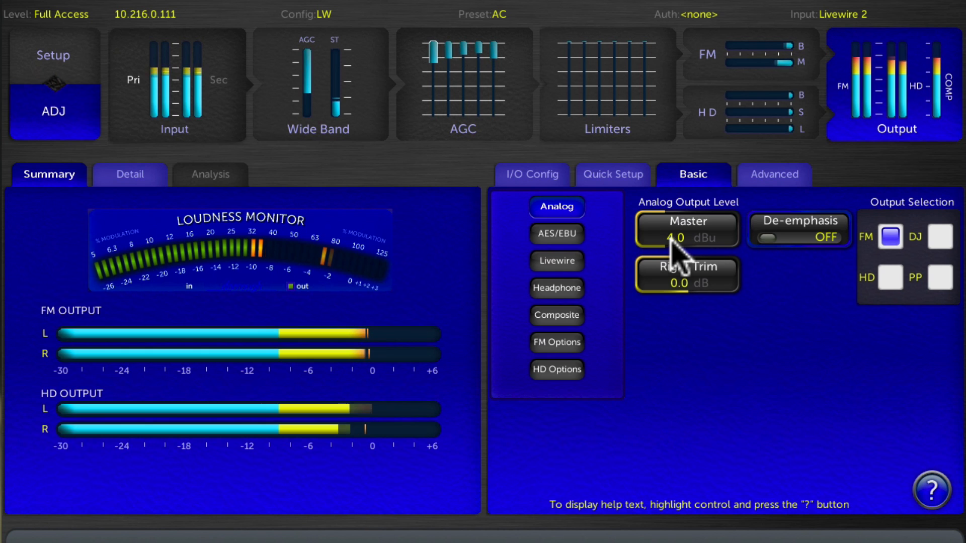
left_click(555, 234)
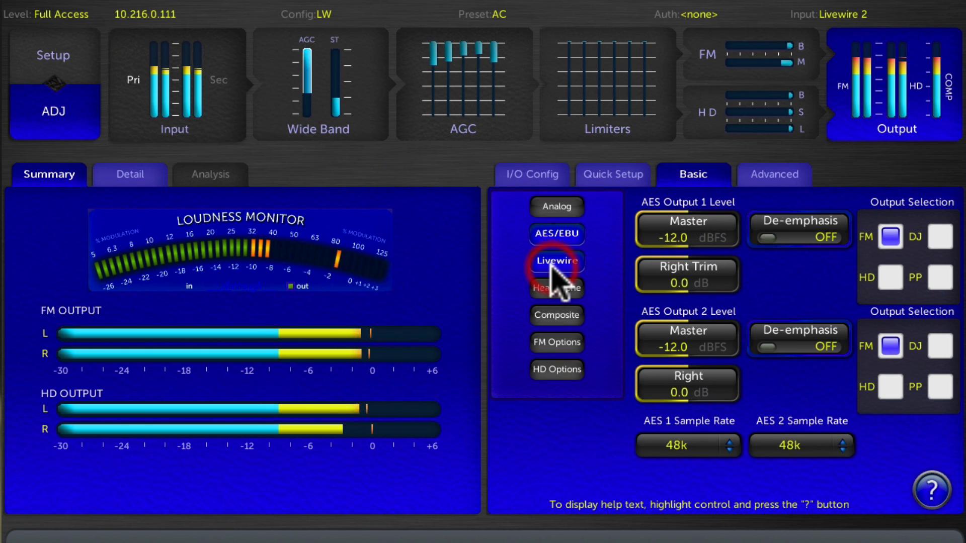
left_click(556, 288)
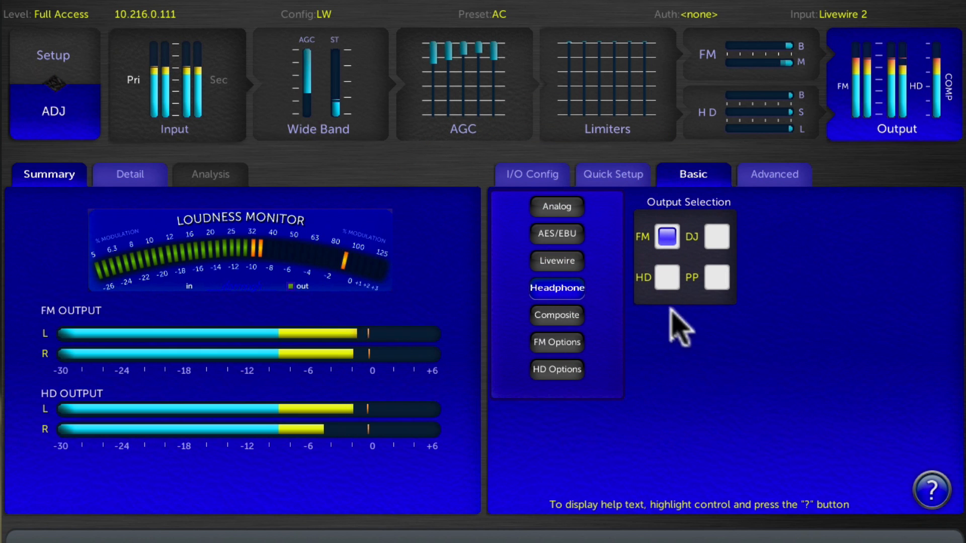
mouse_move(711, 266)
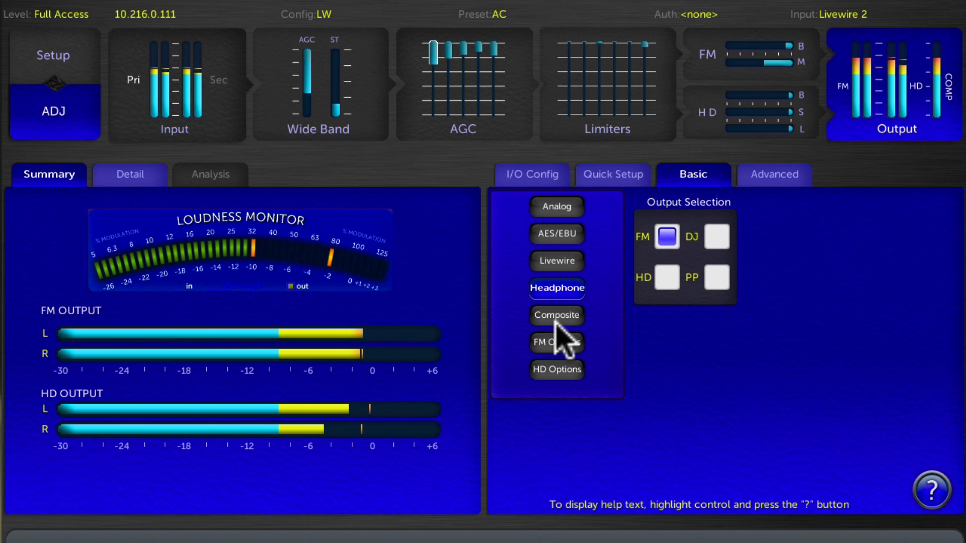
View composite levels, then FM options: BS-412 off, 75 µs pre-emphasis, diversity delay on.
left_click(555, 316)
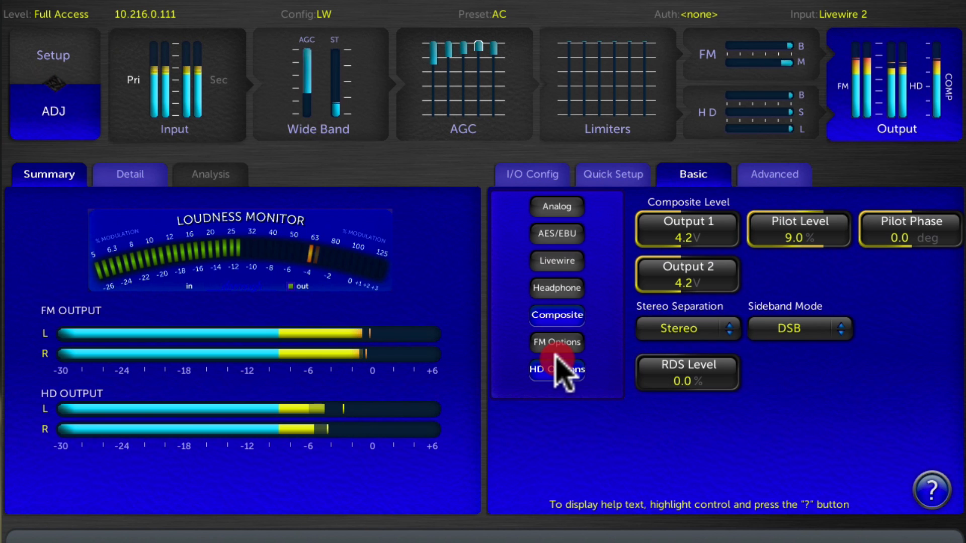
left_click(555, 343)
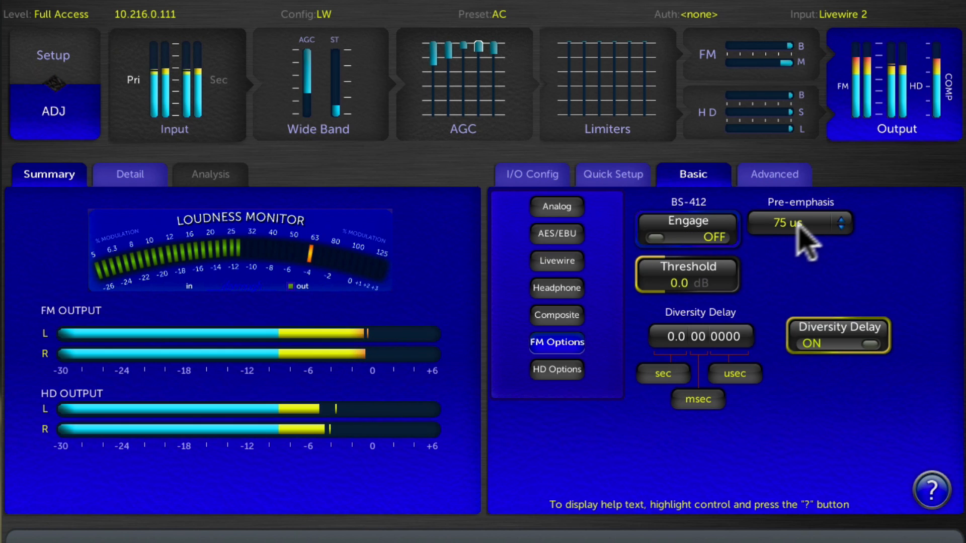
mouse_move(578, 382)
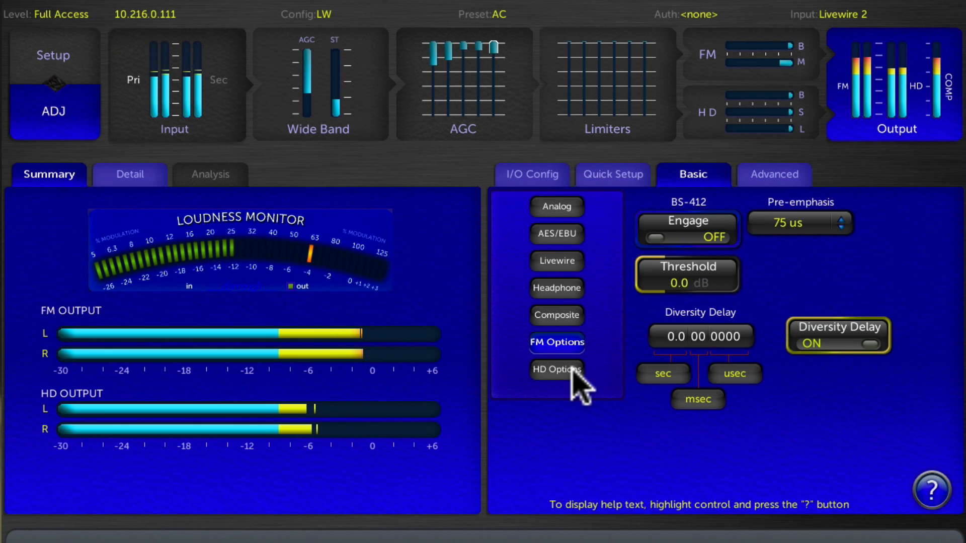
In the HD output options, set Patch Point to HD off with normal polarity.
left_click(555, 370)
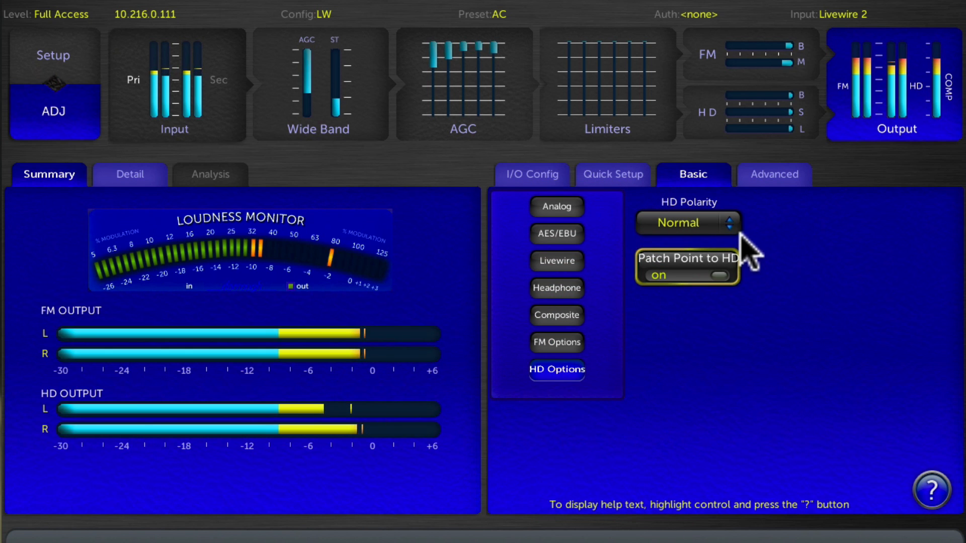
mouse_move(727, 295)
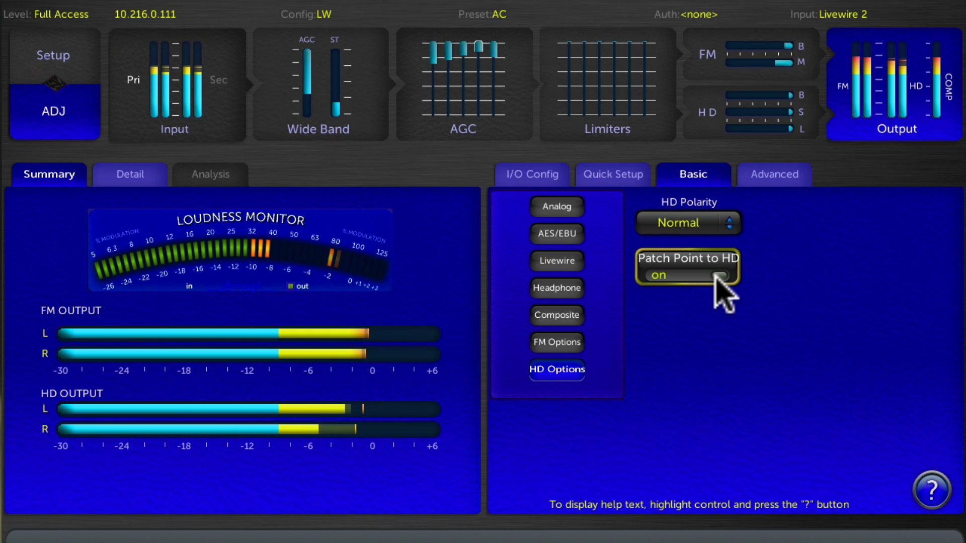
left_click(688, 275)
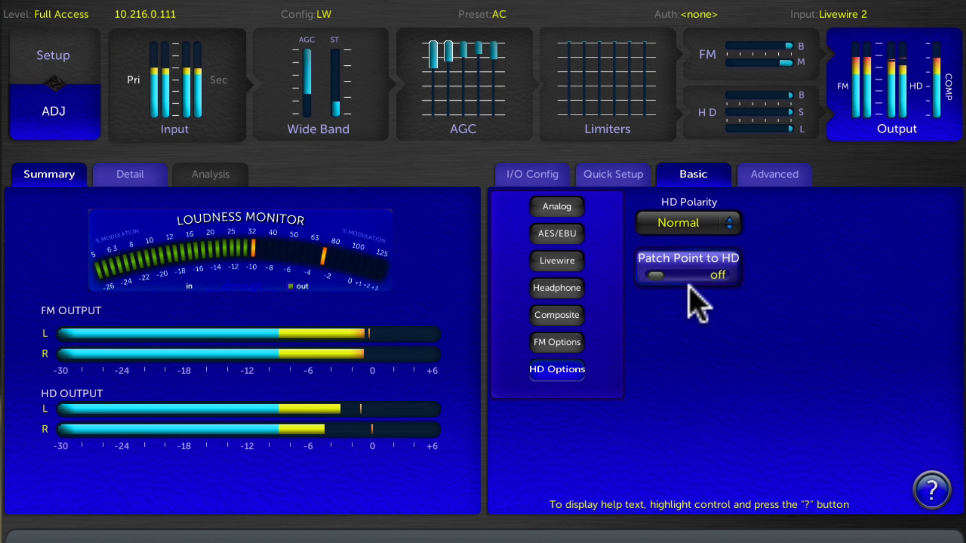
mouse_move(911, 376)
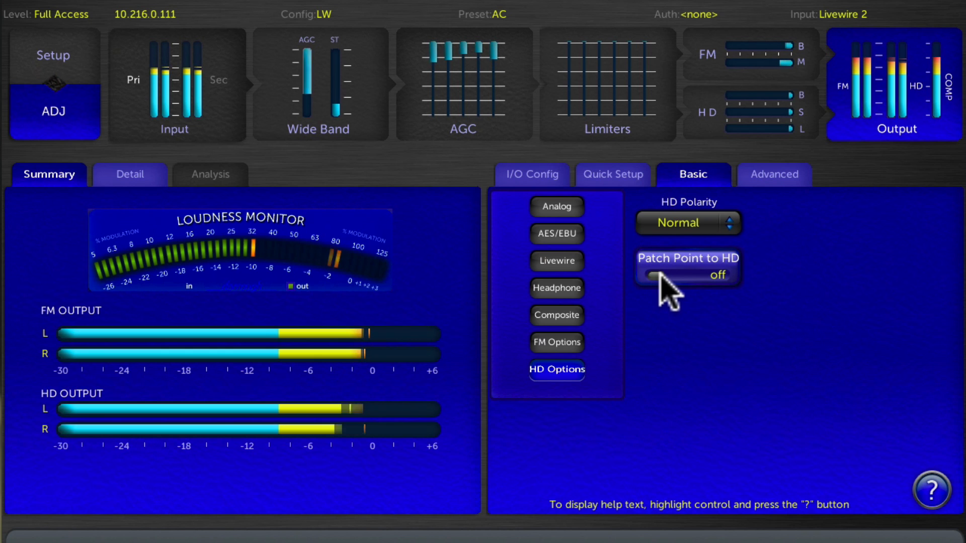
left_click(664, 274)
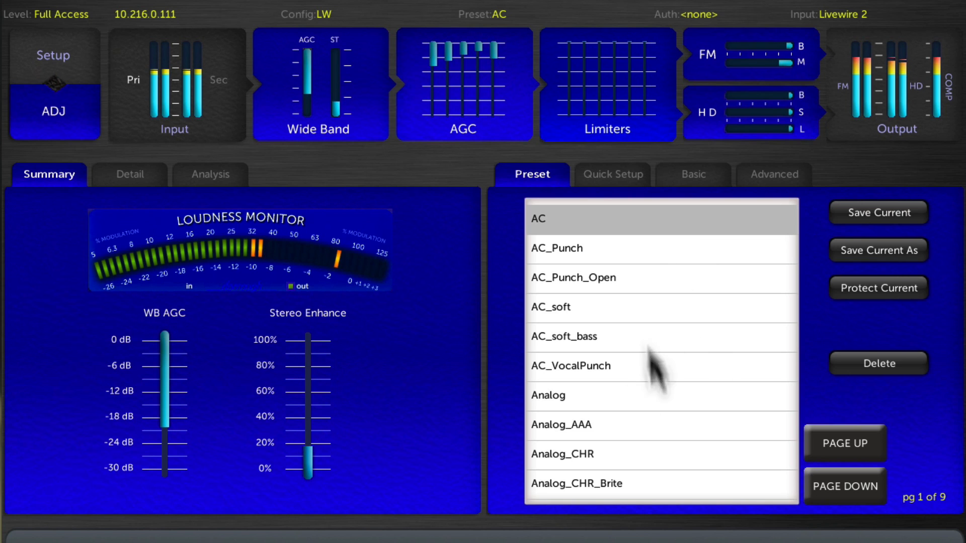
mouse_move(628, 372)
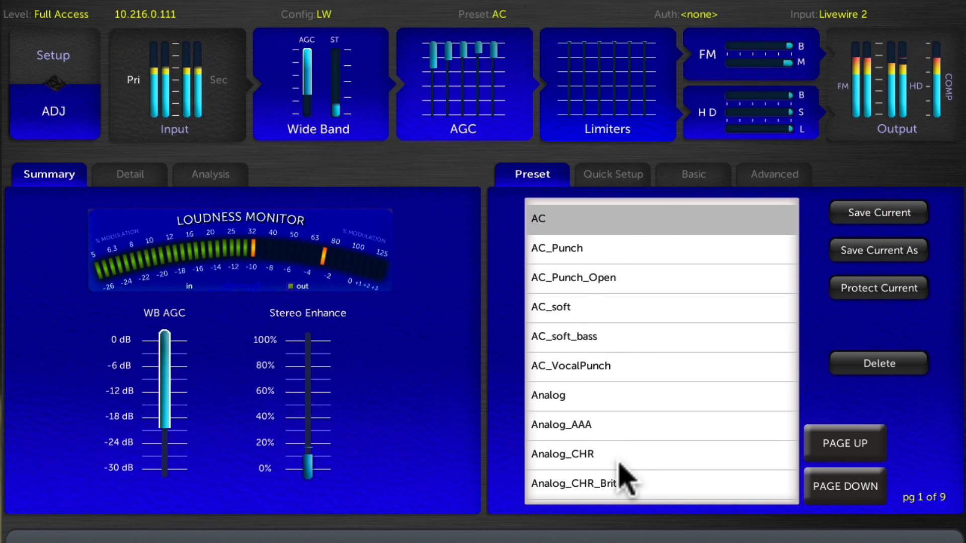
mouse_move(677, 444)
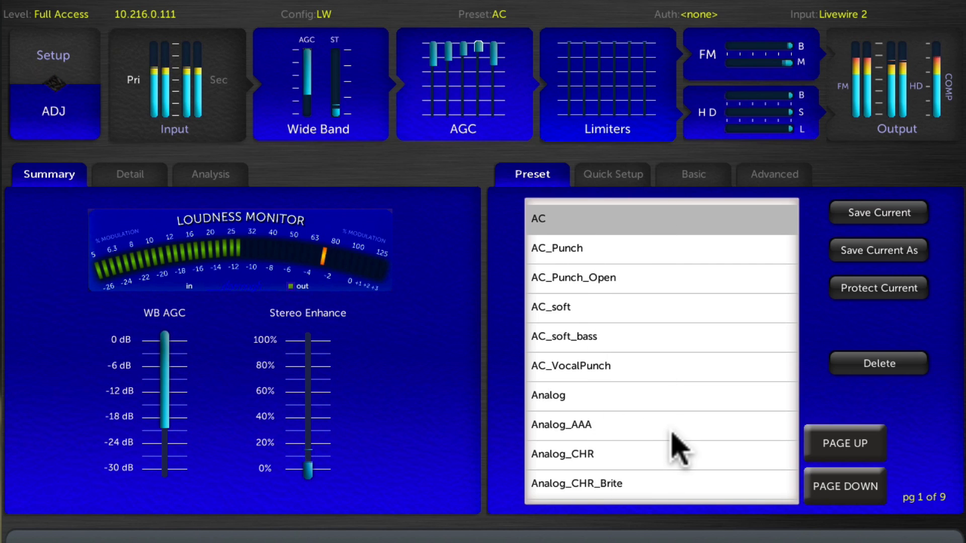
mouse_move(708, 295)
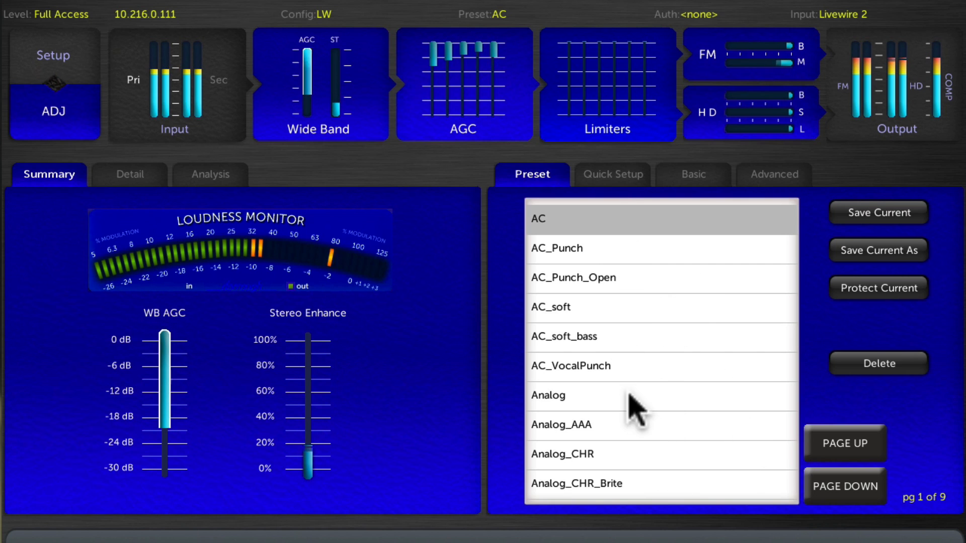
mouse_move(868, 486)
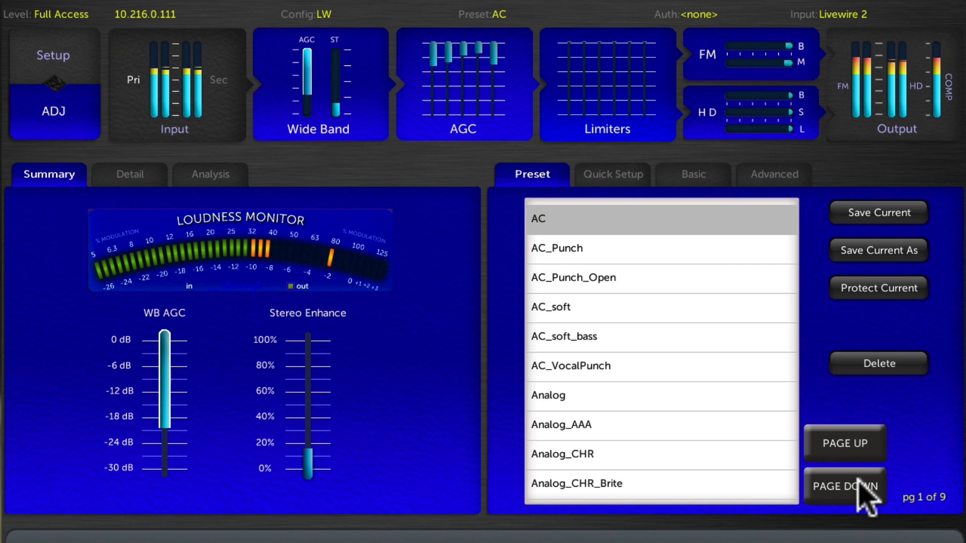
Page forward through the preset list and load EventHorizon_CHR.
left_click(845, 486)
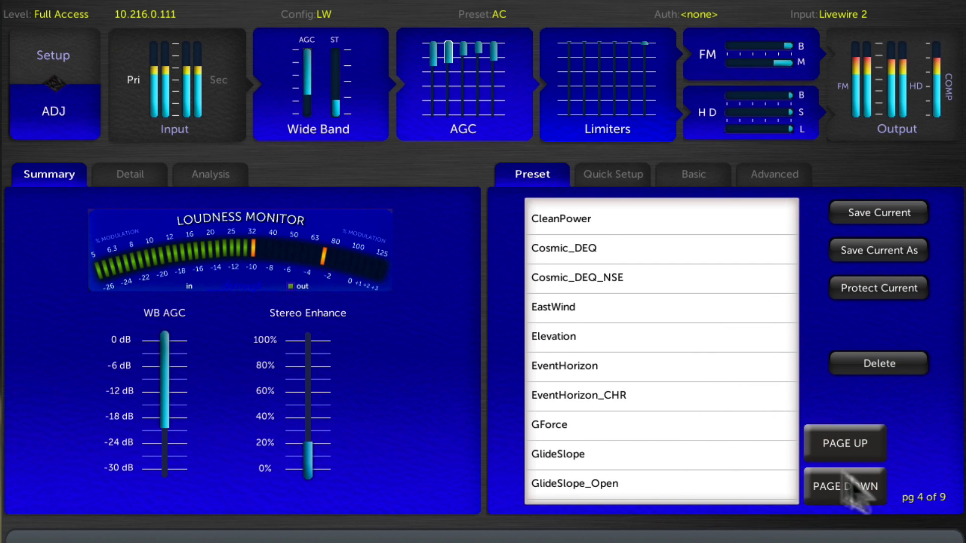
left_click(577, 277)
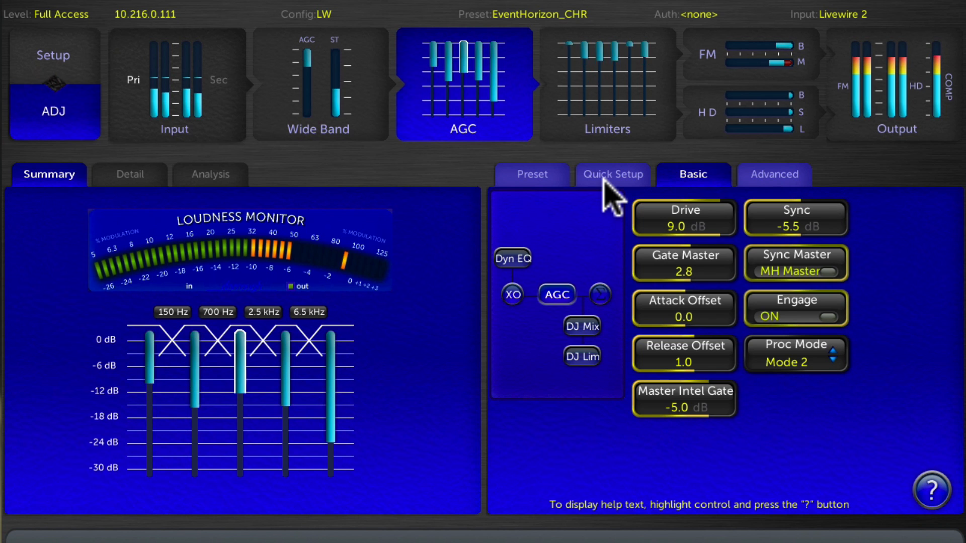
In AGC Quick Setup, select the Bass and Clipper Drive amounts for adjustment.
left_click(611, 174)
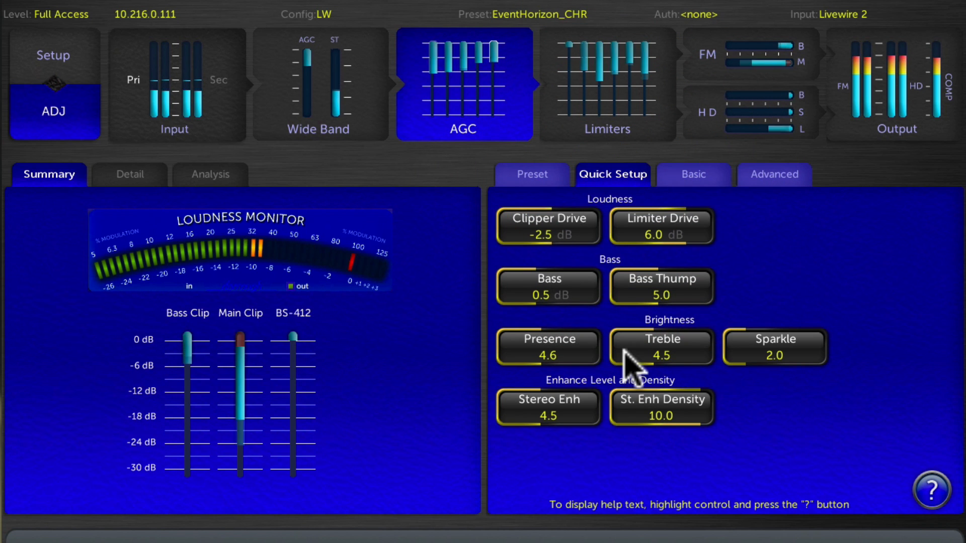
mouse_move(643, 328)
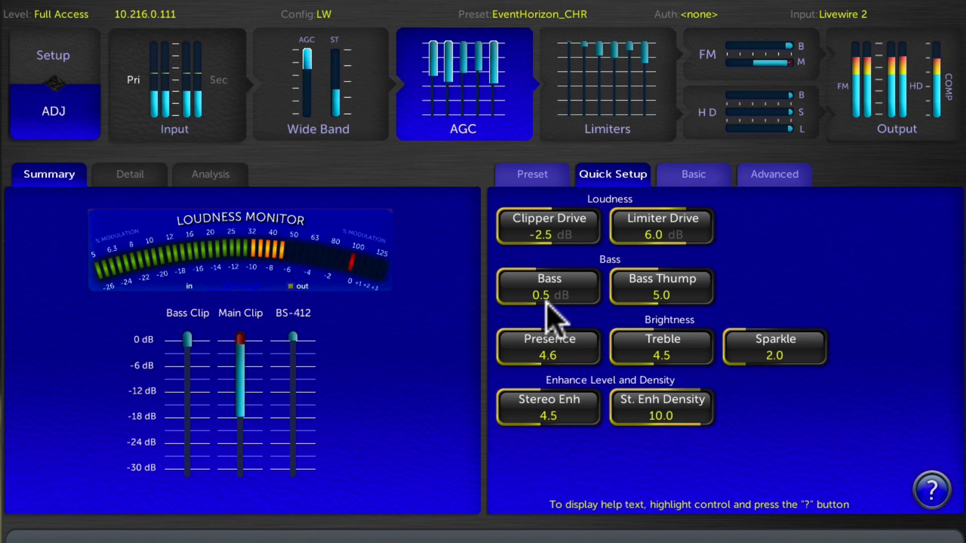
left_click(547, 286)
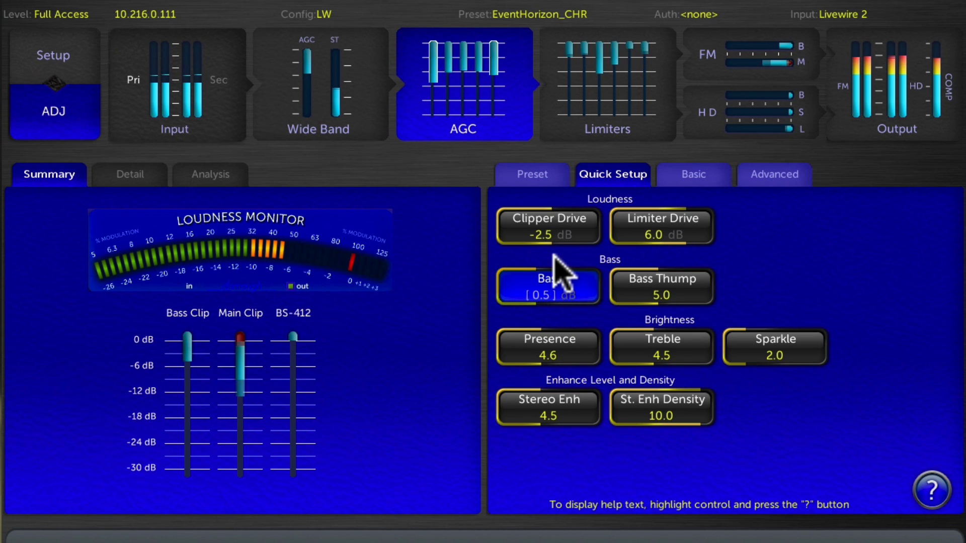
left_click(547, 226)
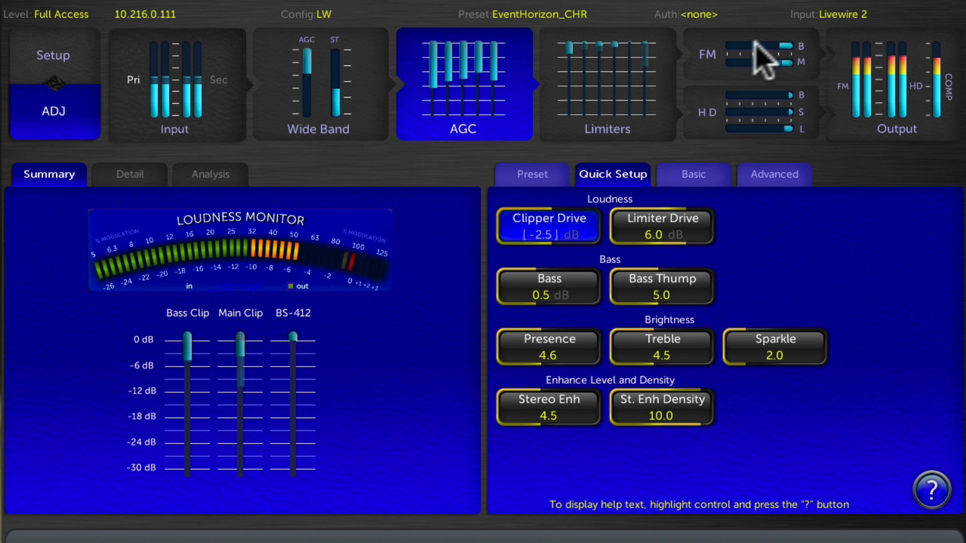
left_click(693, 175)
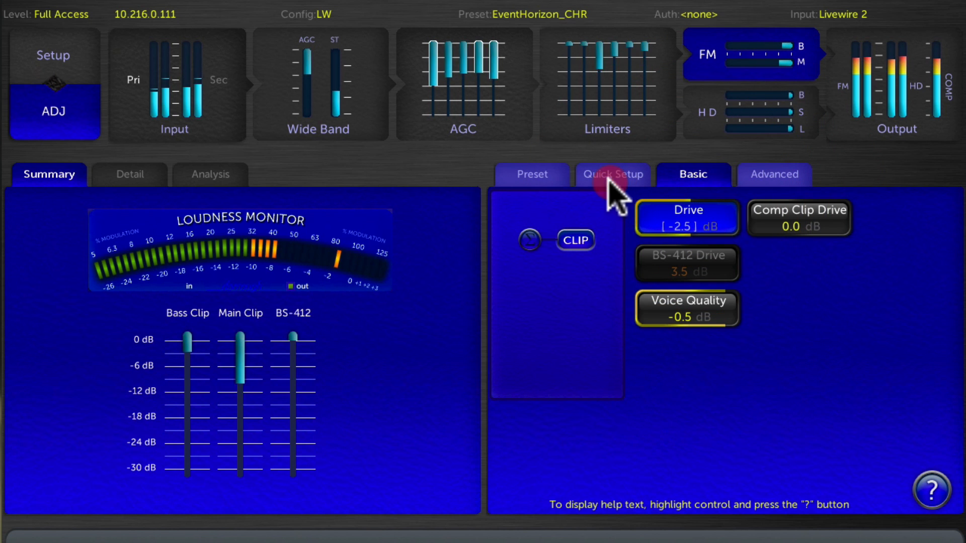
Return to Quick Setup and pick the 0.5 dB Bass amount for adjustment.
left_click(612, 174)
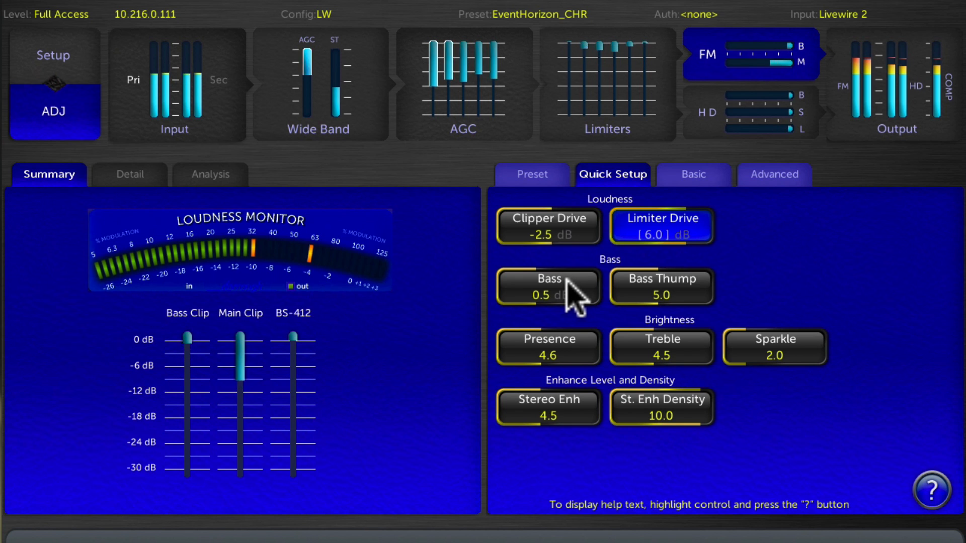
left_click(547, 286)
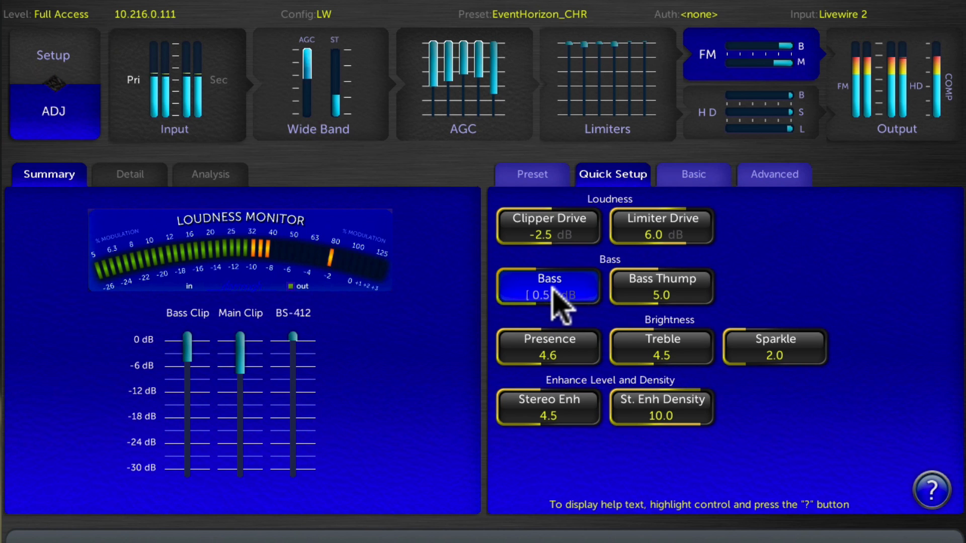
Select Bass, then Bass Thump (5.0) for adjustment, leaving values unchanged.
left_click(547, 286)
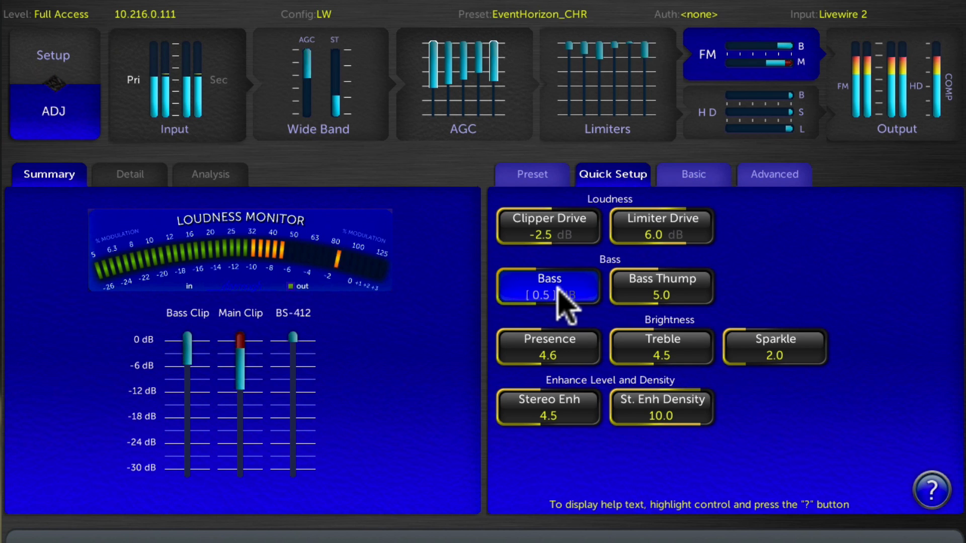
left_click(661, 286)
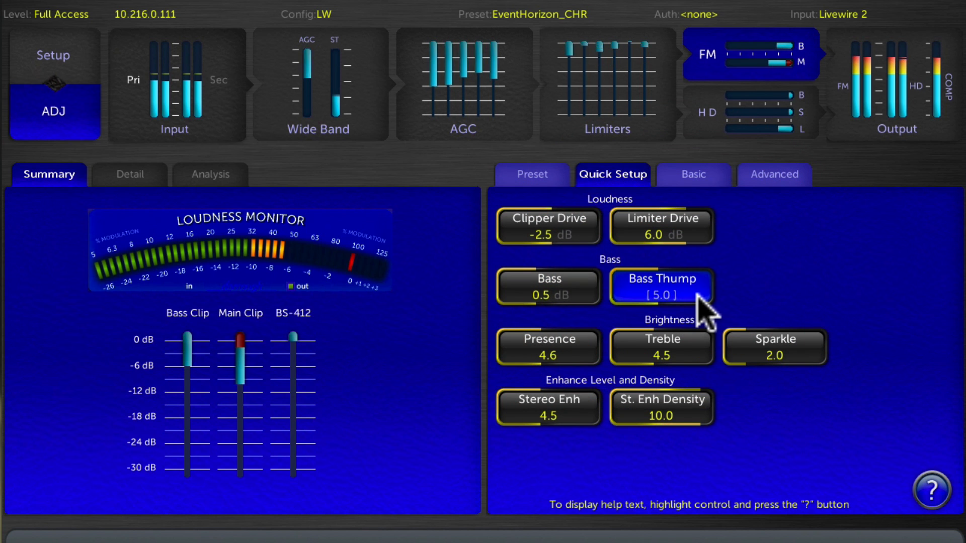
mouse_move(699, 314)
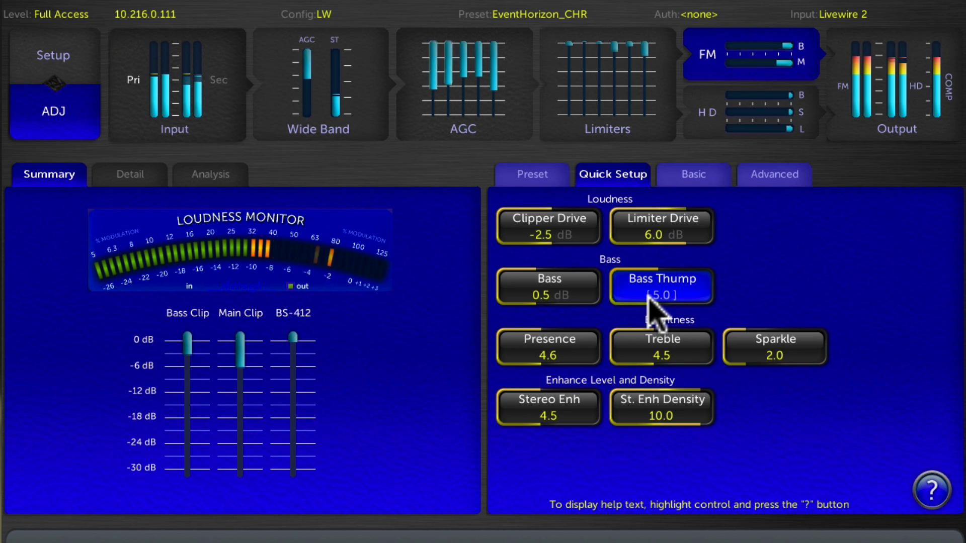
mouse_move(607, 352)
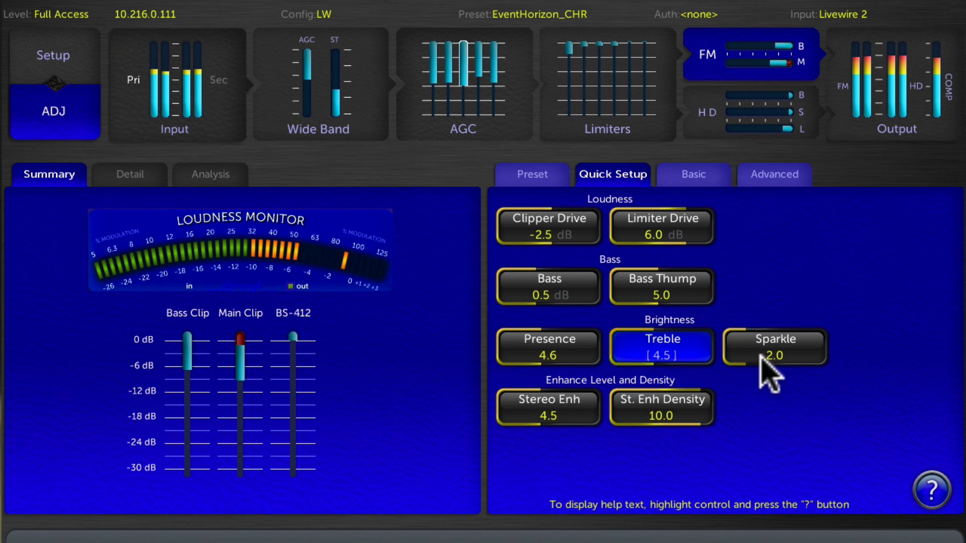
Select Presence (4.6), then Sparkle (2.0) under Brightness in the quick setup.
left_click(546, 346)
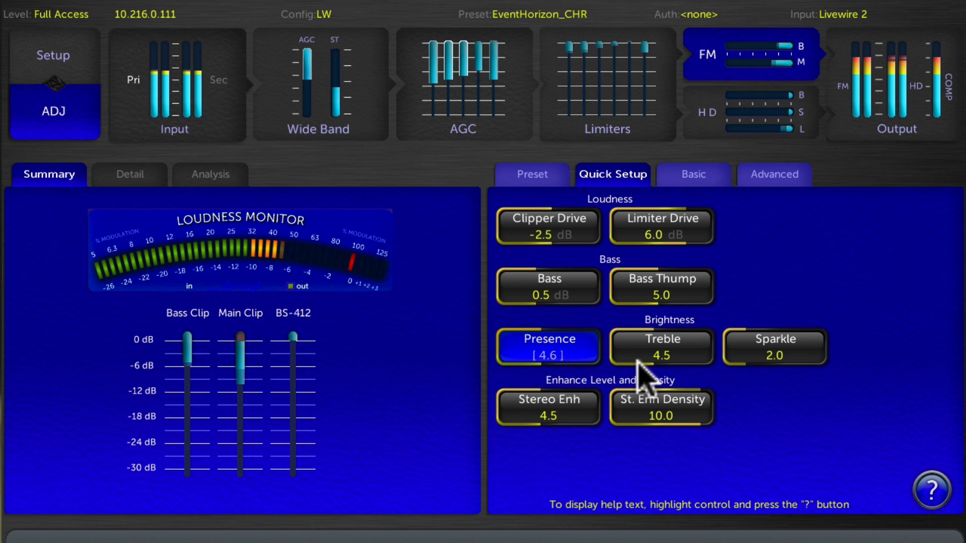
mouse_move(714, 370)
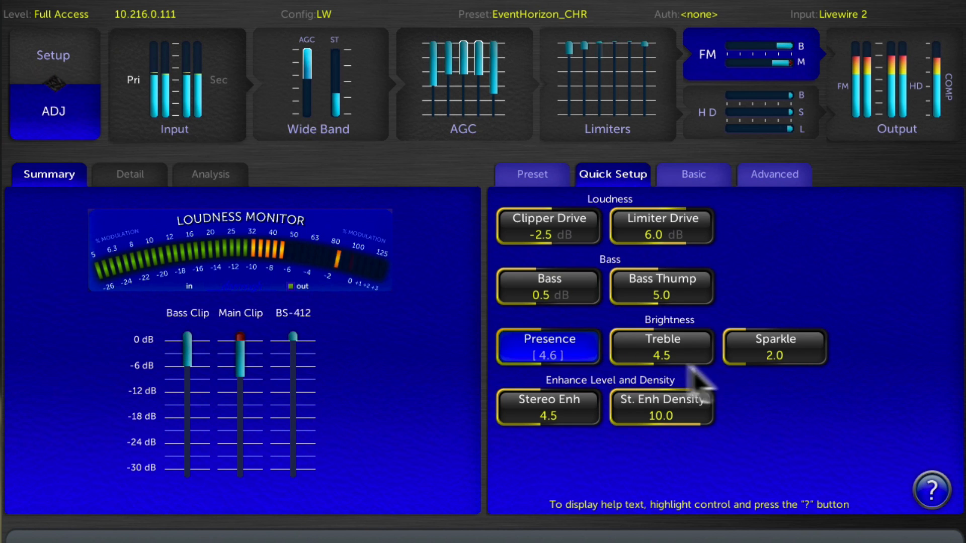
mouse_move(647, 382)
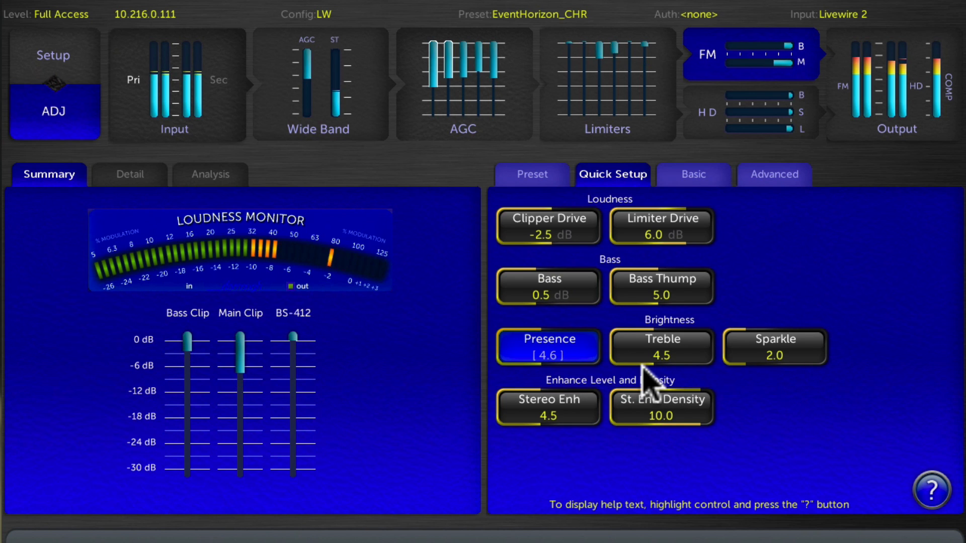
left_click(773, 346)
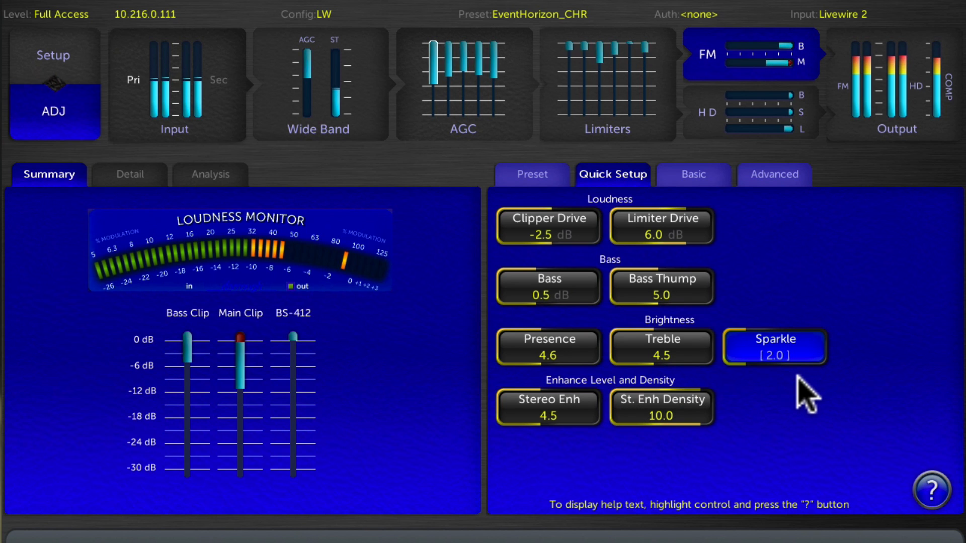
mouse_move(800, 379)
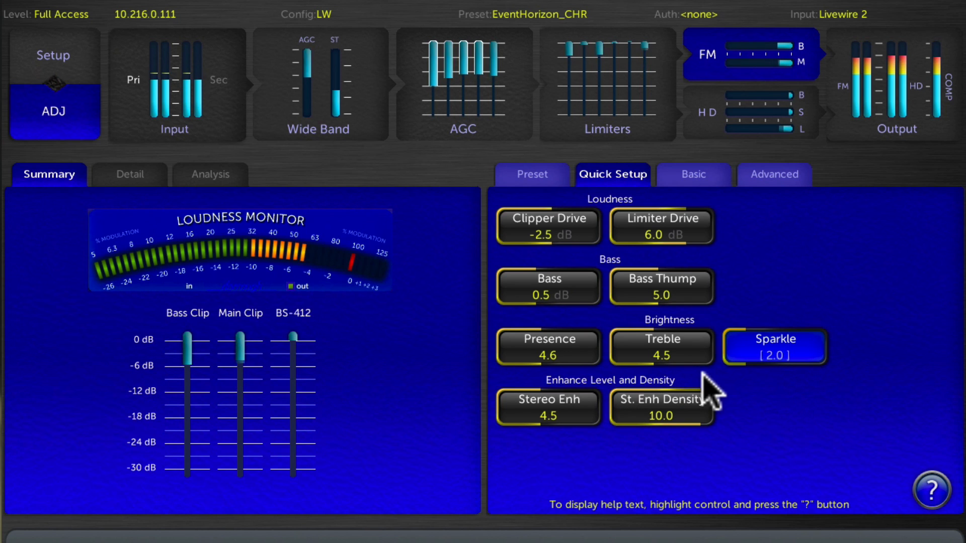
mouse_move(622, 419)
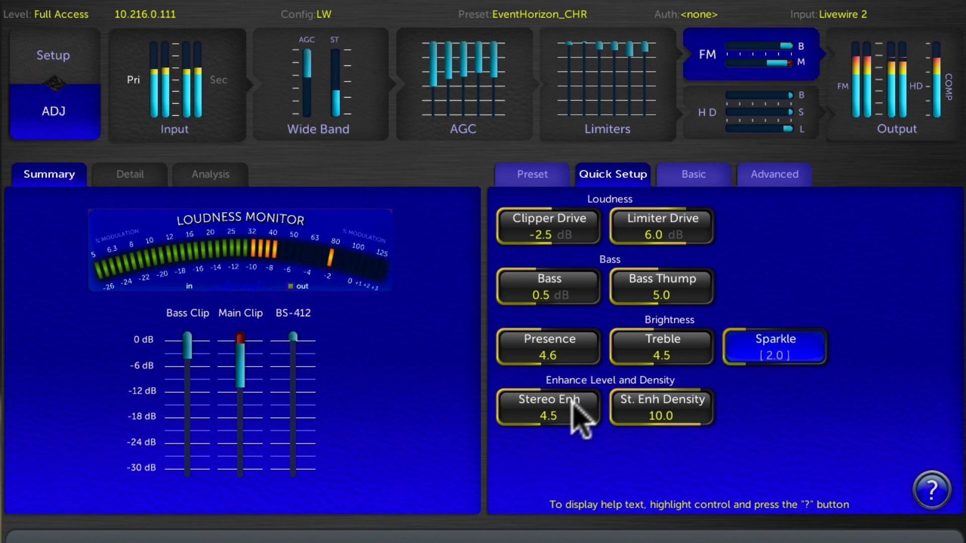
Select Stereo Enh (4.5), then St. Enh Density (10.0), then Stereo Enh again.
left_click(547, 408)
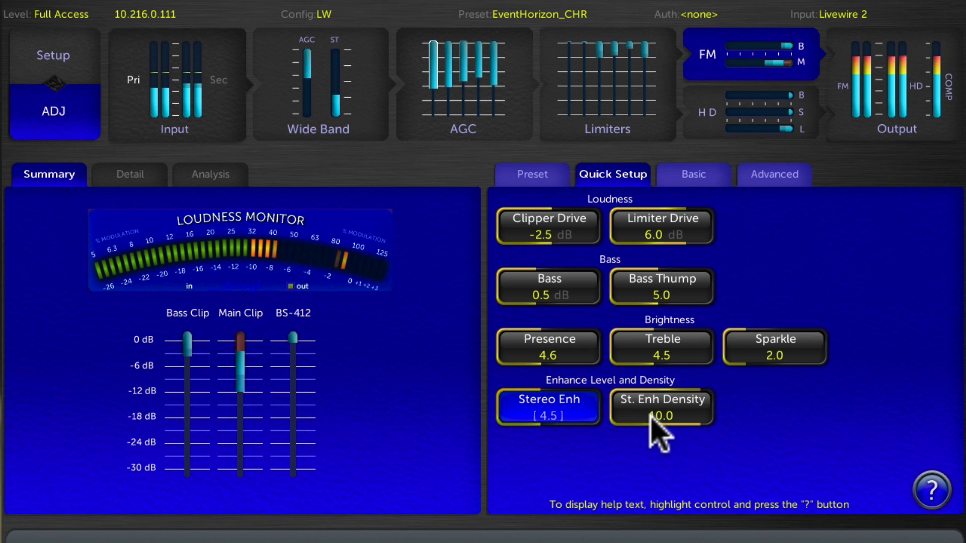
left_click(661, 407)
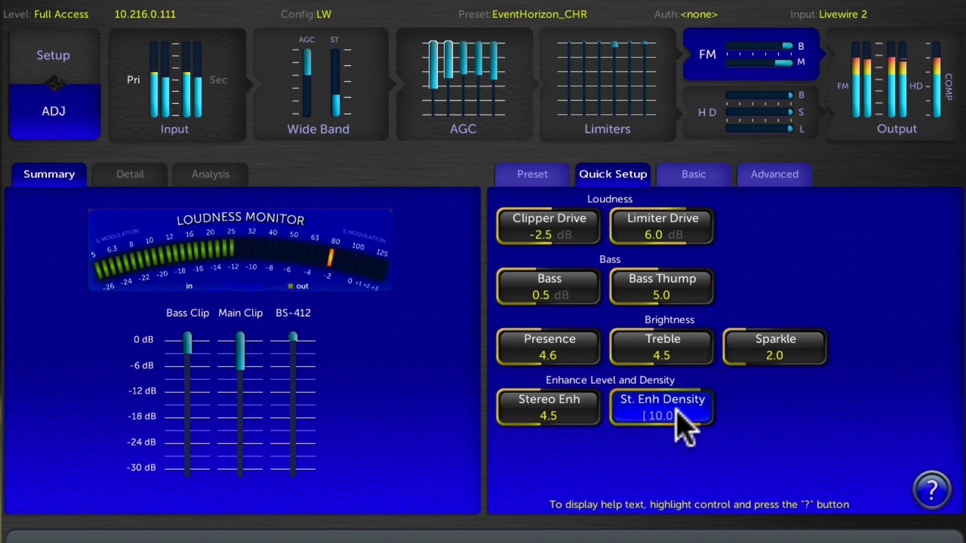
left_click(546, 407)
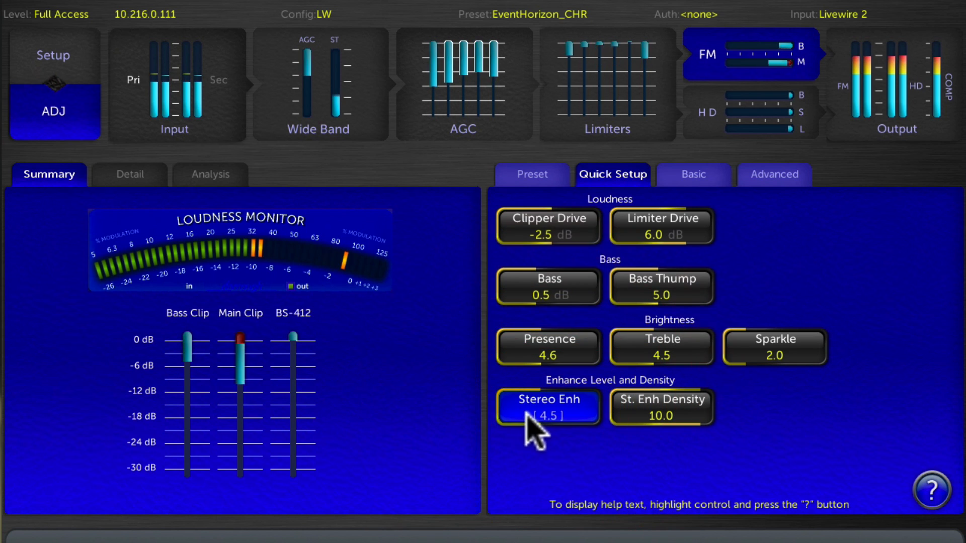
mouse_move(661, 428)
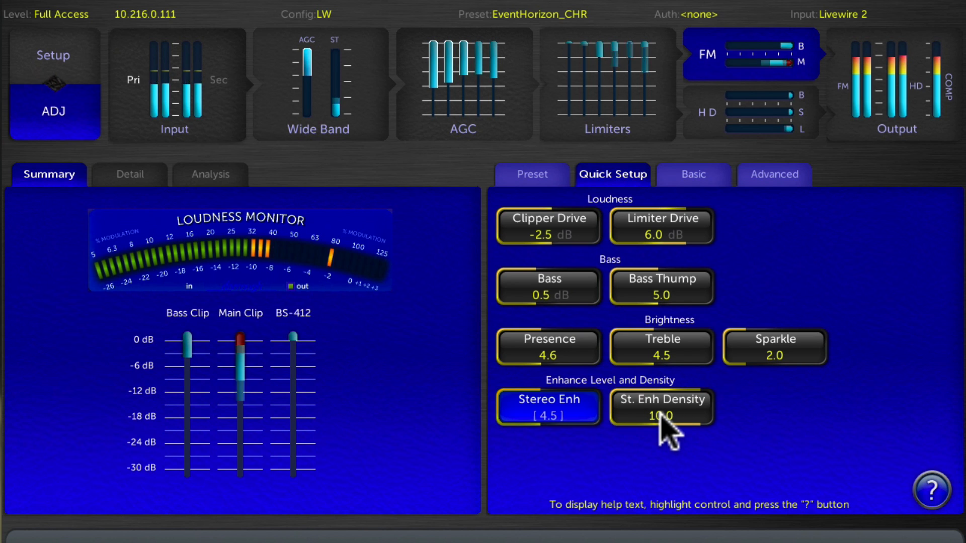
mouse_move(727, 444)
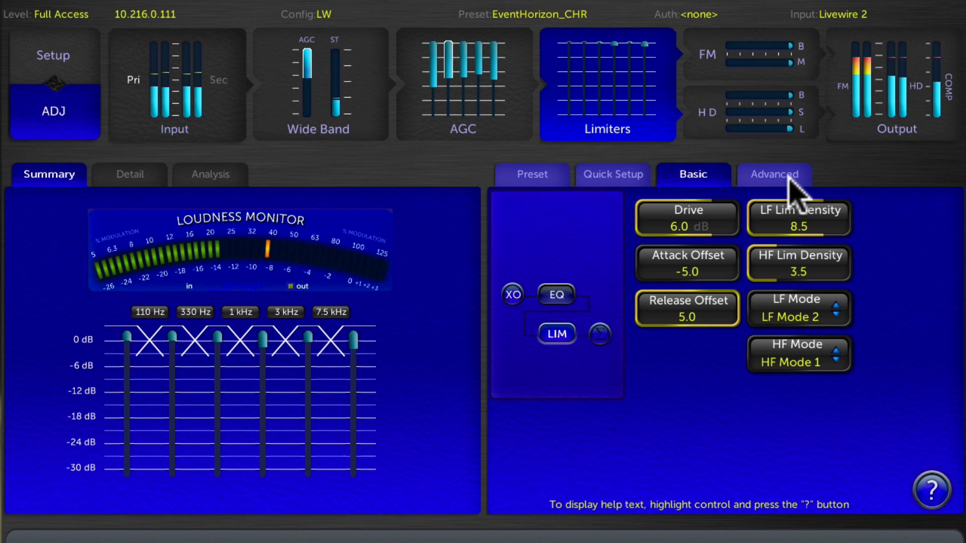
View the limiter's Advanced tab, then the AGC block, then the AGC Quick Setup tab.
left_click(774, 174)
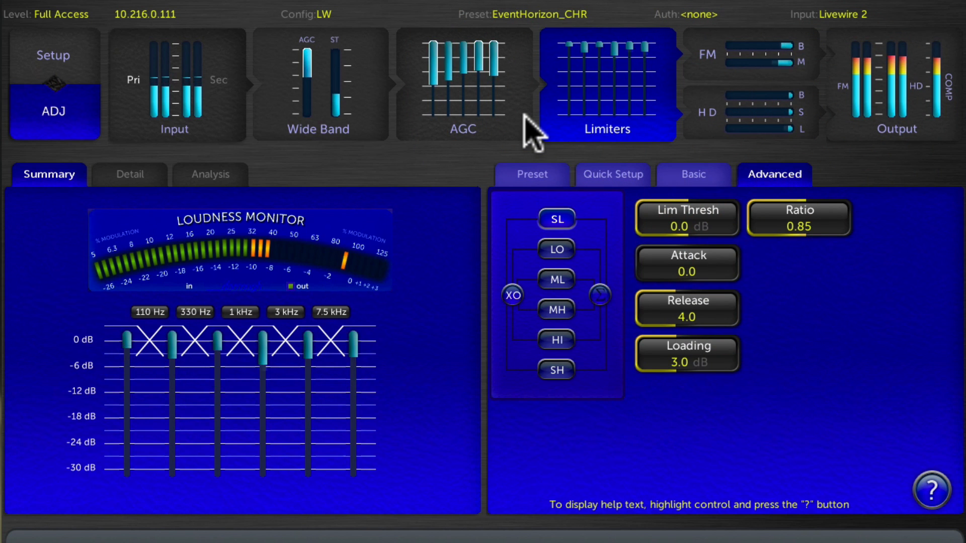
left_click(461, 85)
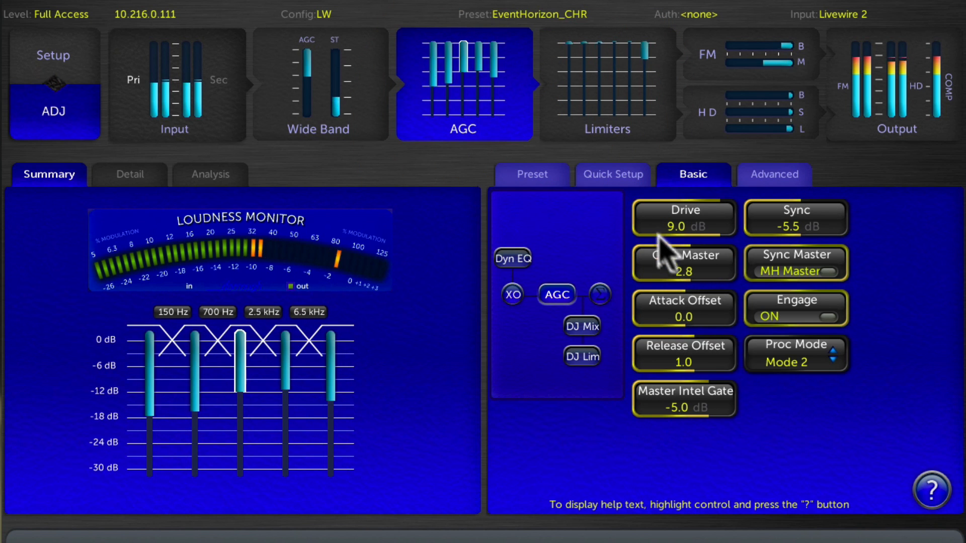
left_click(612, 175)
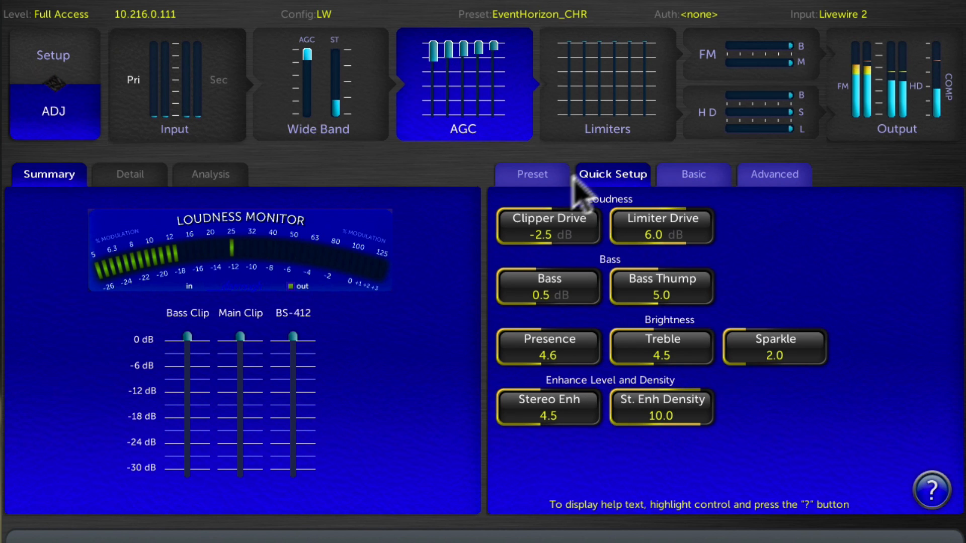
mouse_move(677, 175)
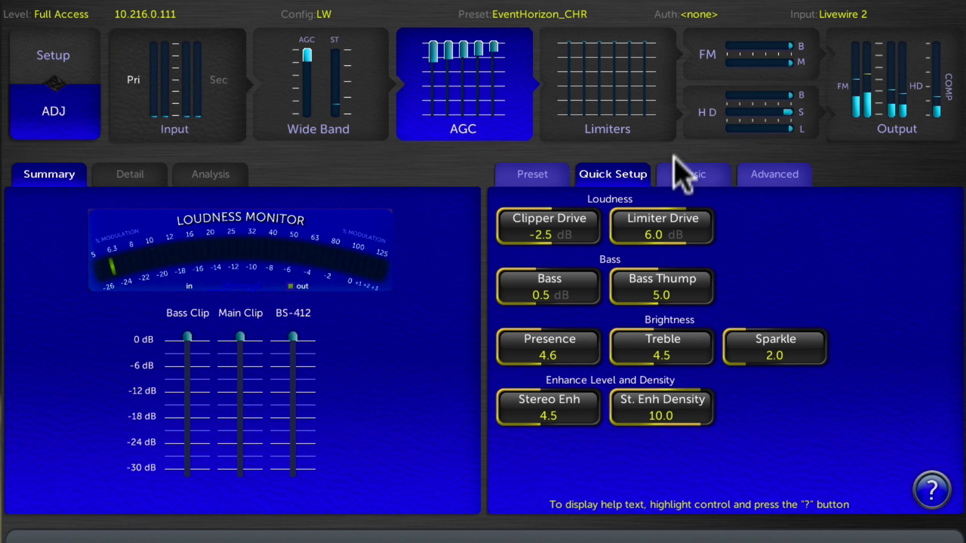